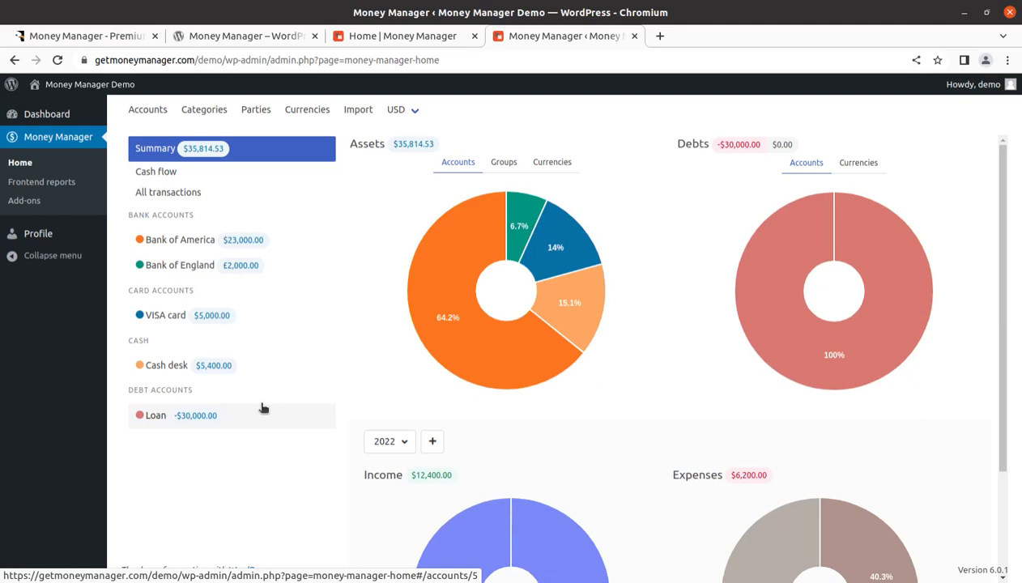
mouse_move(407, 415)
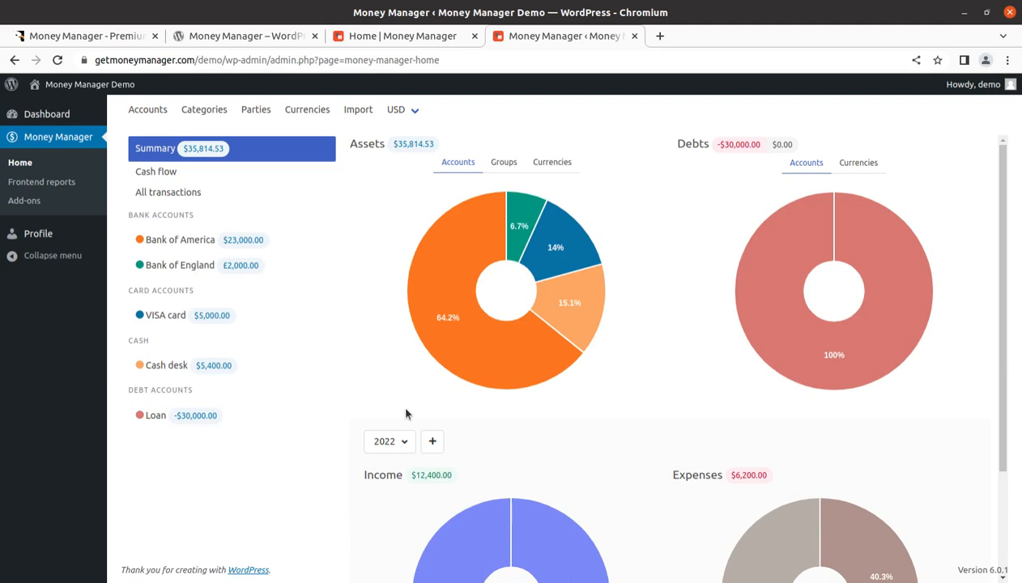
mouse_move(324, 466)
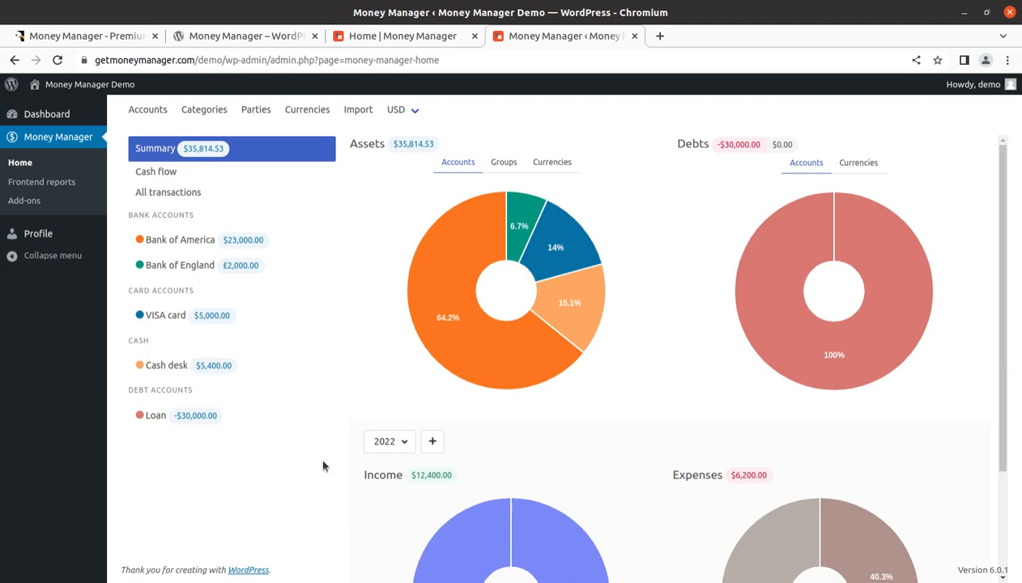
- From the Accounts list, start a blank new account, reviewing the type choices and keeping Bank account
scroll("down", 3)
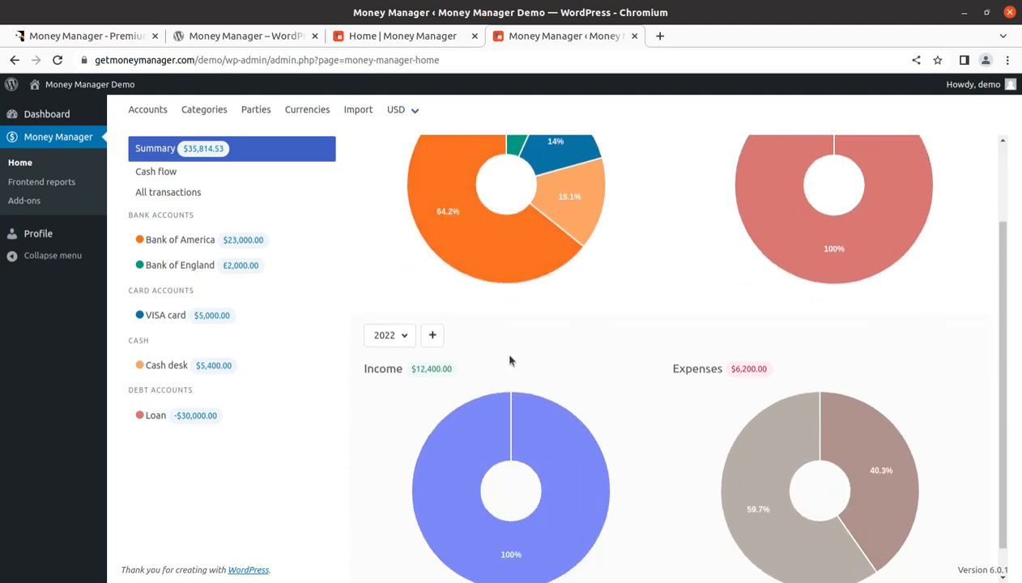
mouse_move(322, 435)
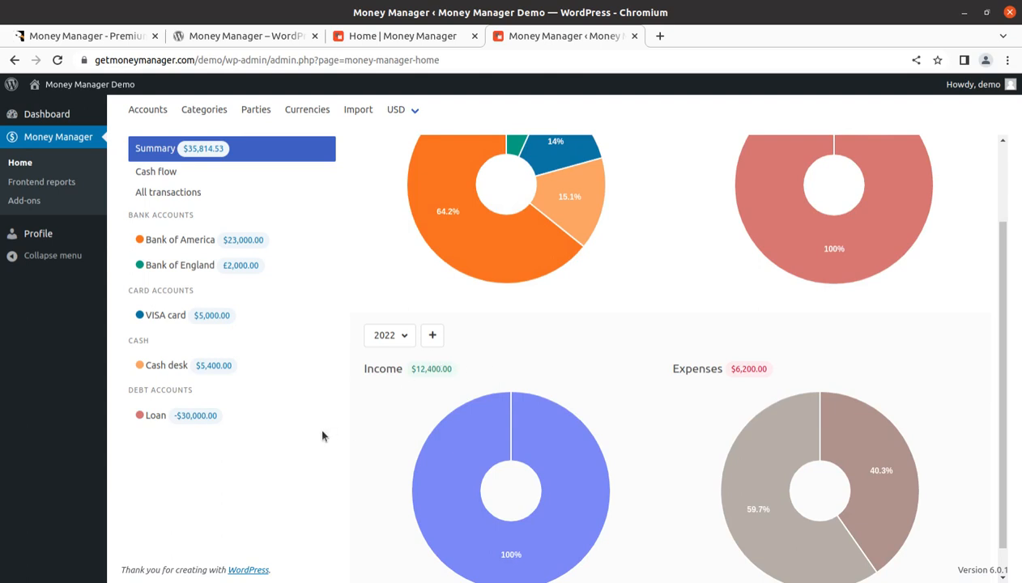
mouse_move(327, 445)
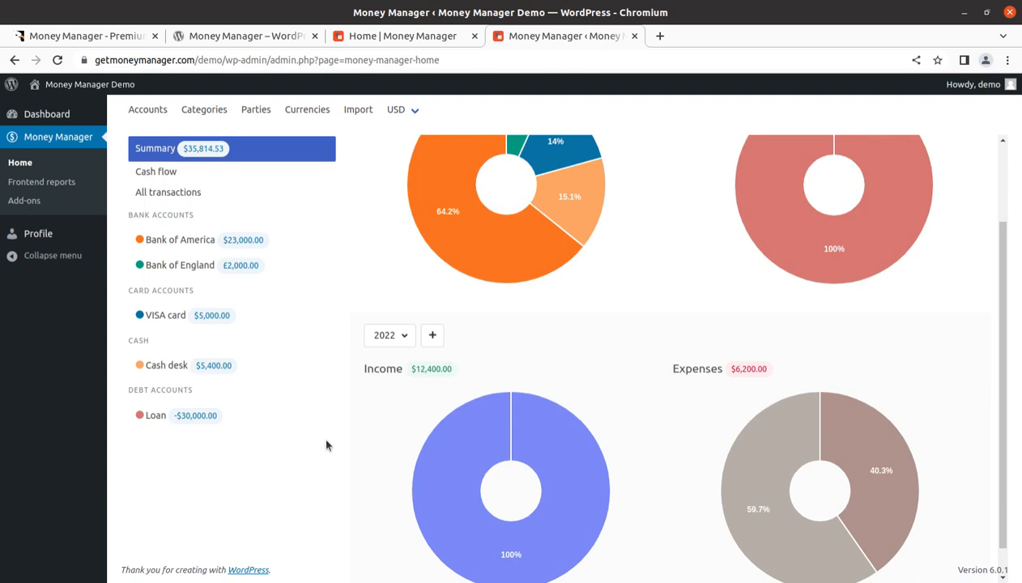
mouse_move(295, 437)
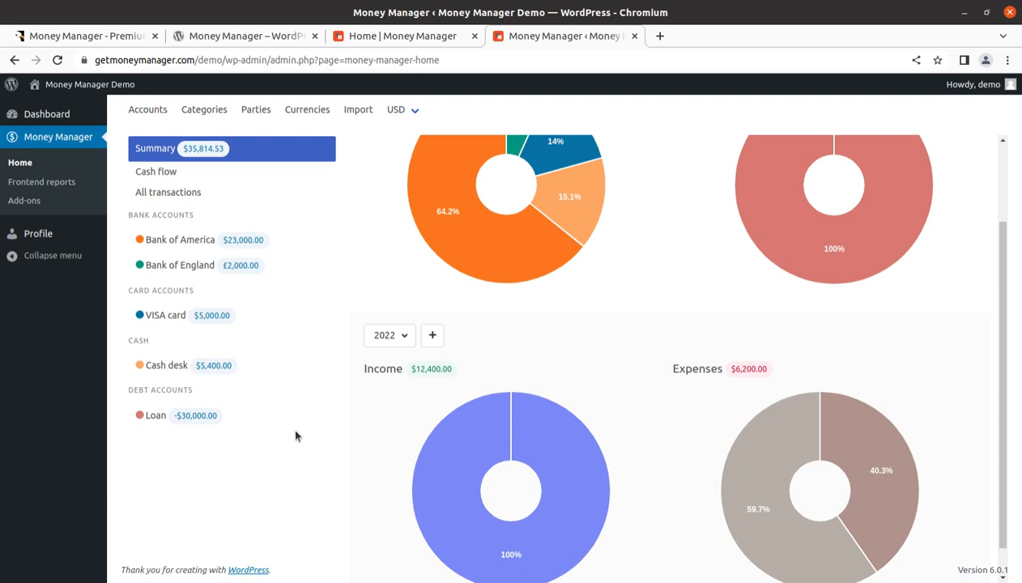
mouse_move(348, 356)
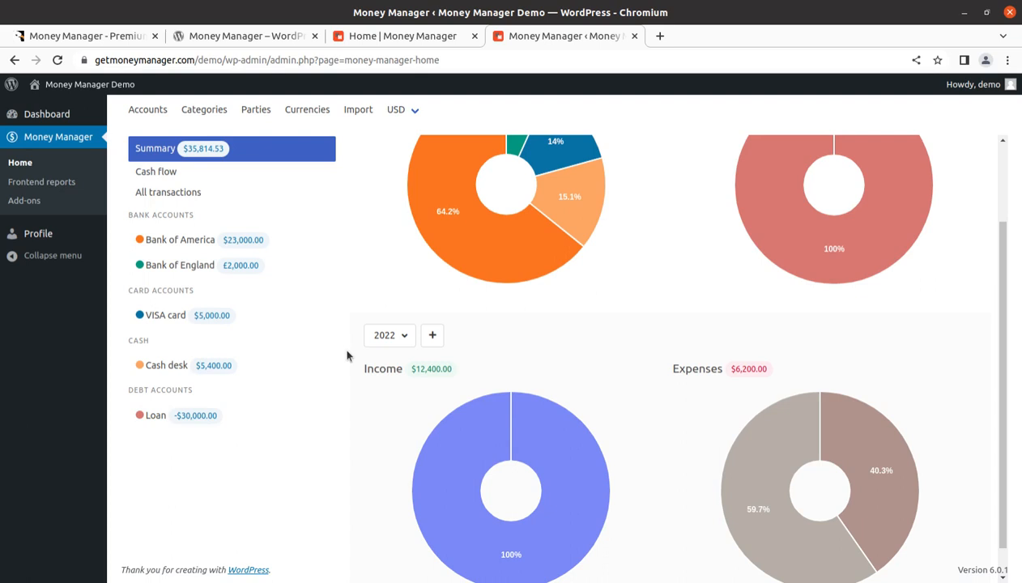
mouse_move(350, 468)
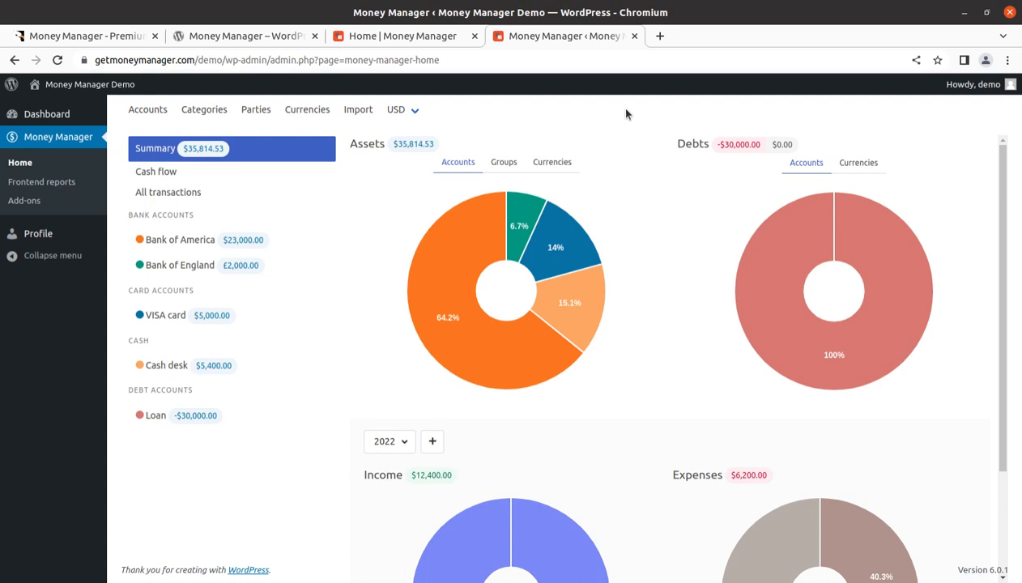
mouse_move(376, 175)
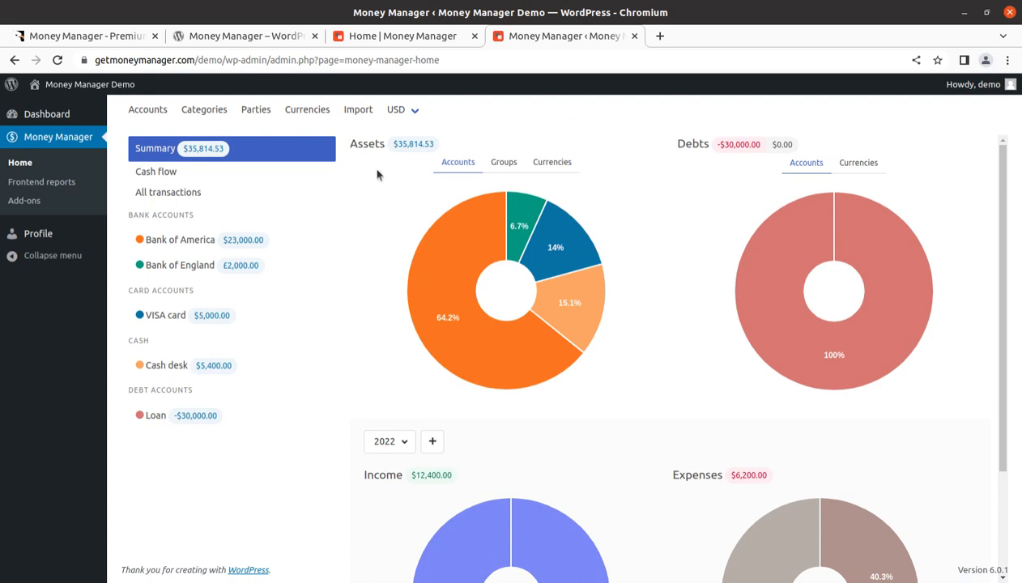
mouse_move(360, 188)
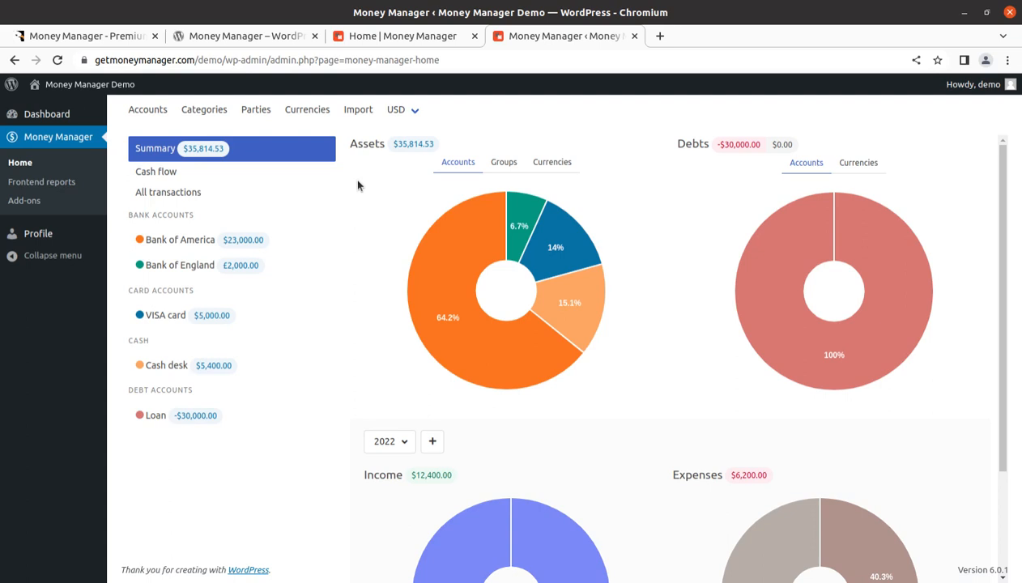
mouse_move(290, 257)
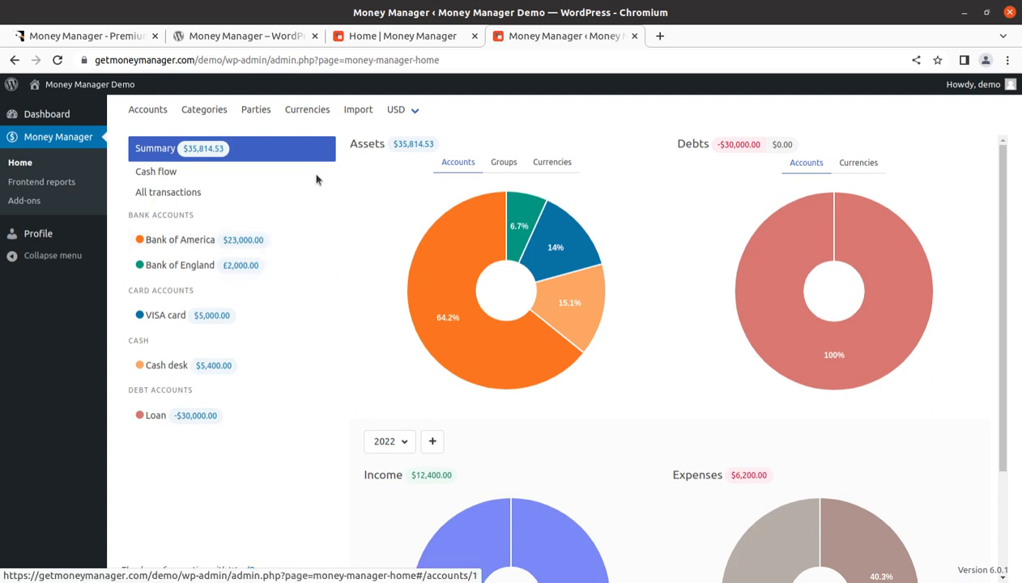
mouse_move(494, 414)
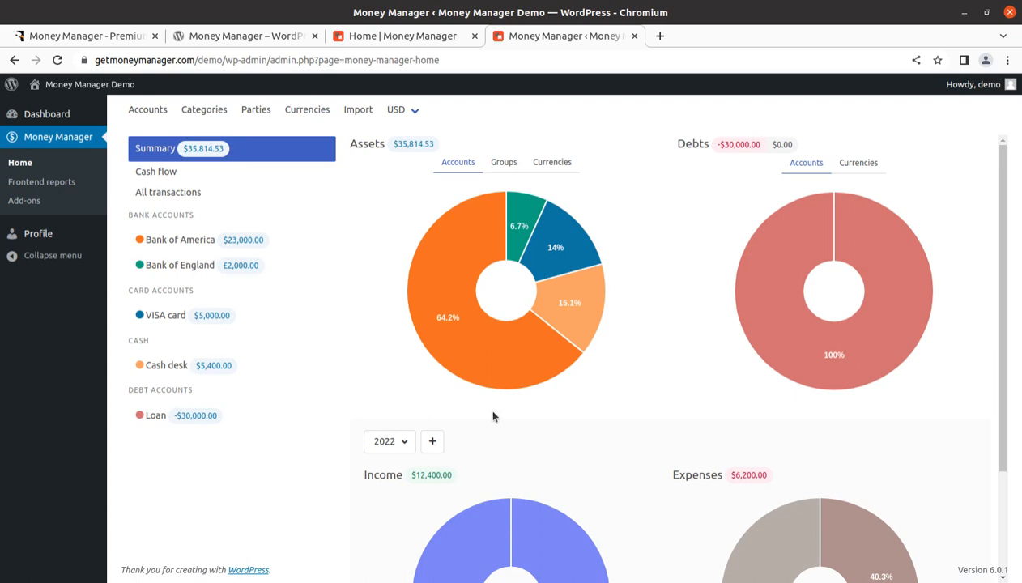
mouse_move(126, 187)
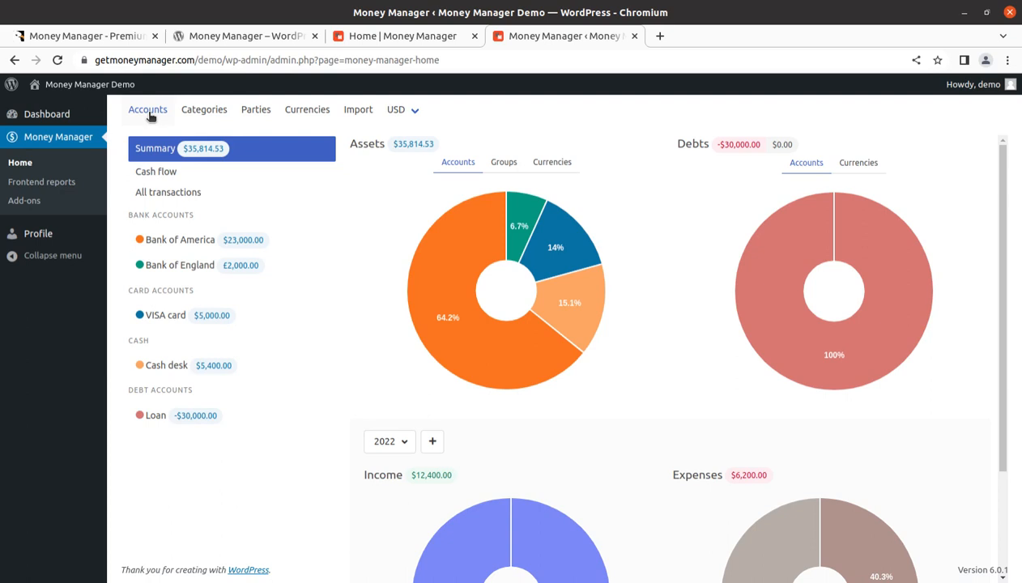
left_click(147, 110)
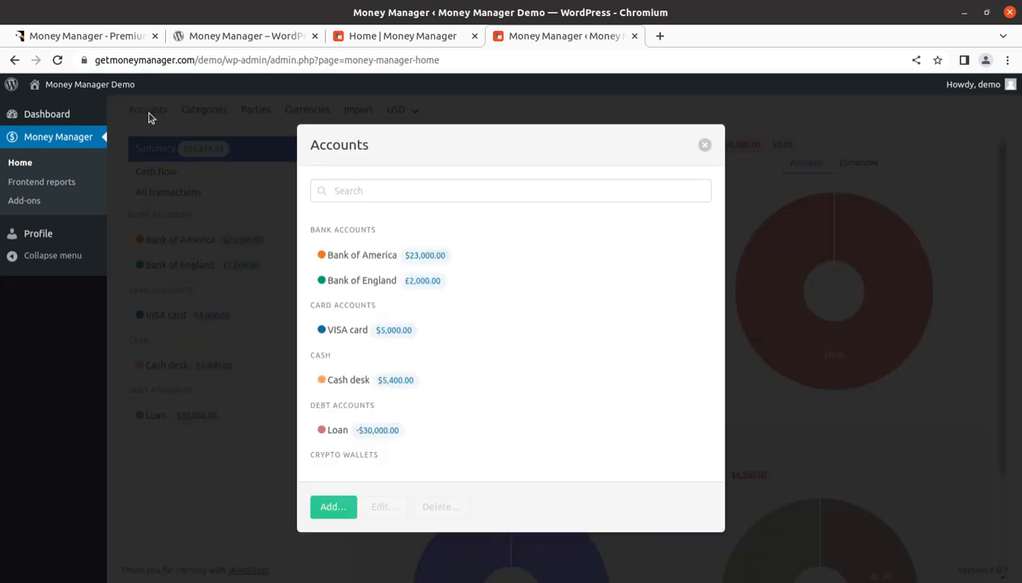
mouse_move(295, 241)
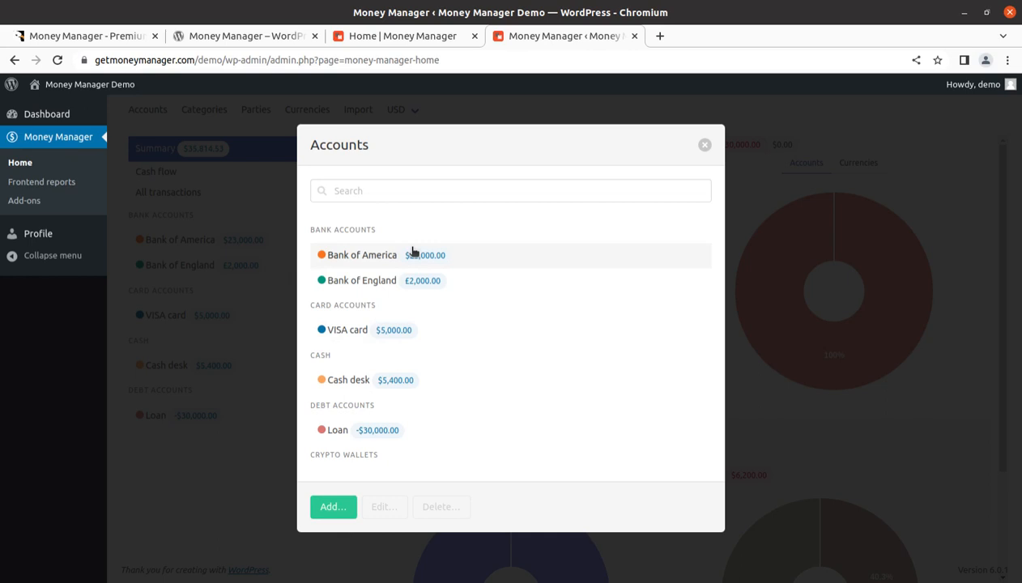
mouse_move(363, 476)
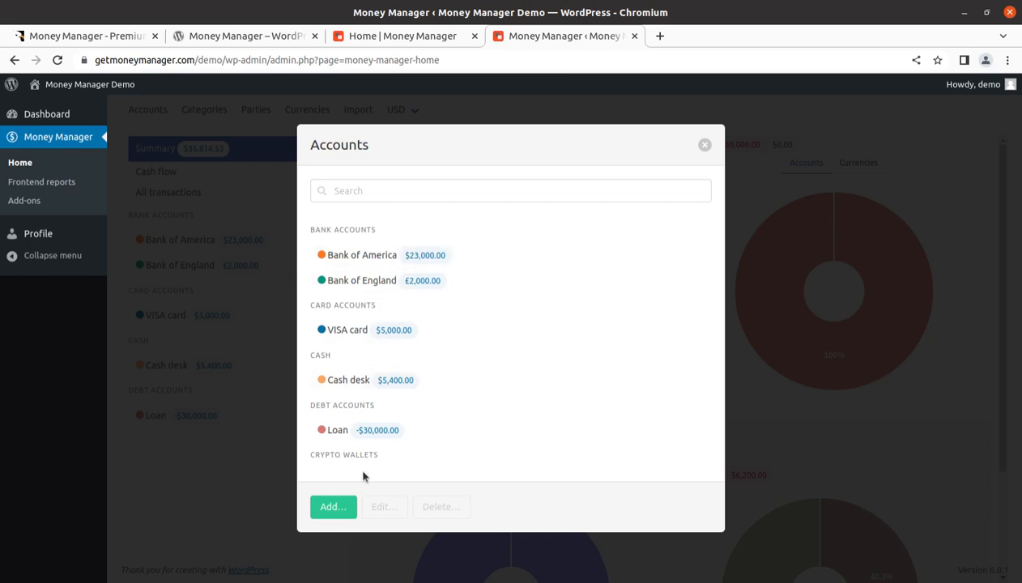
mouse_move(341, 534)
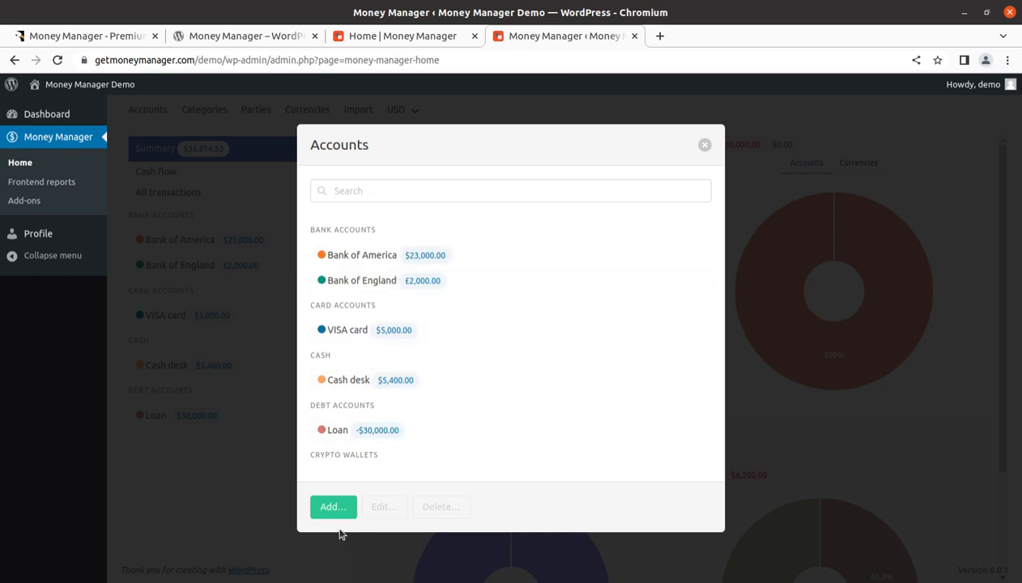
left_click(334, 506)
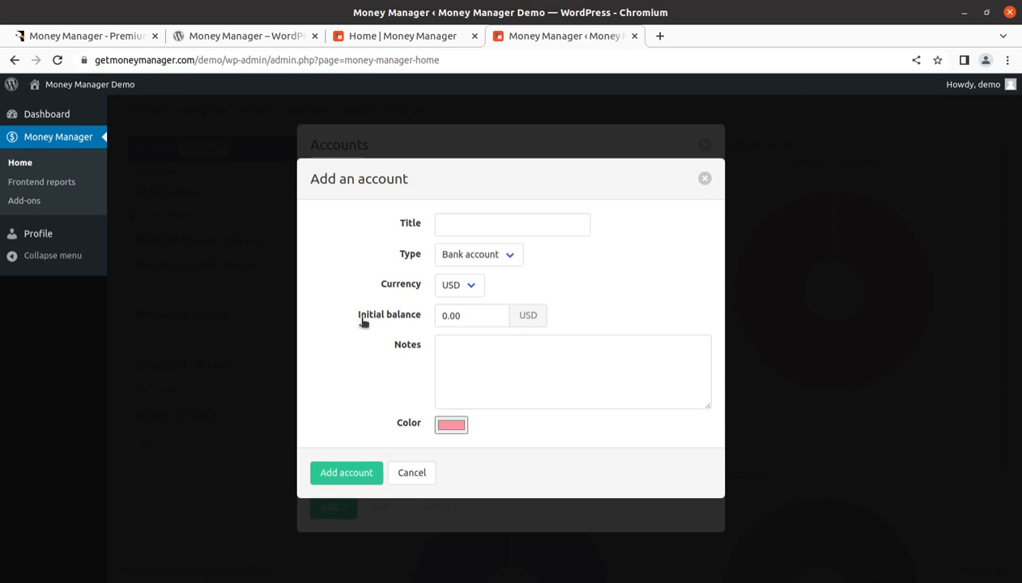
left_click(478, 254)
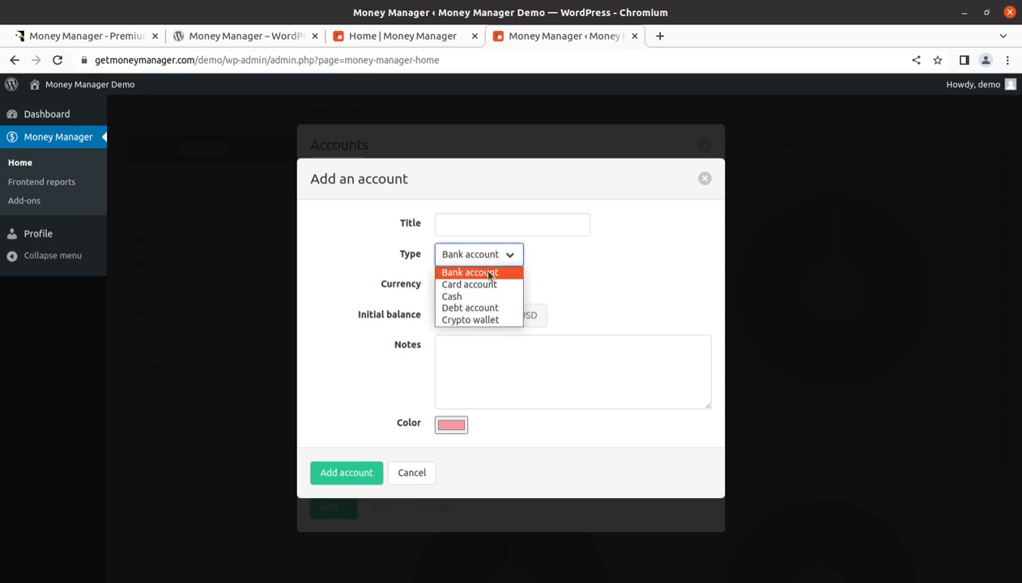
mouse_move(470, 319)
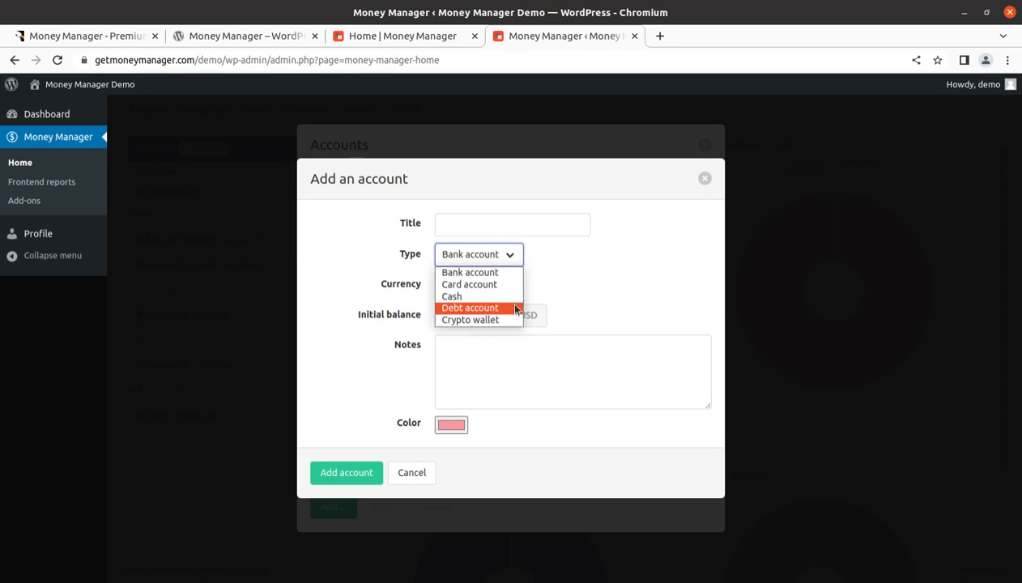
mouse_move(580, 256)
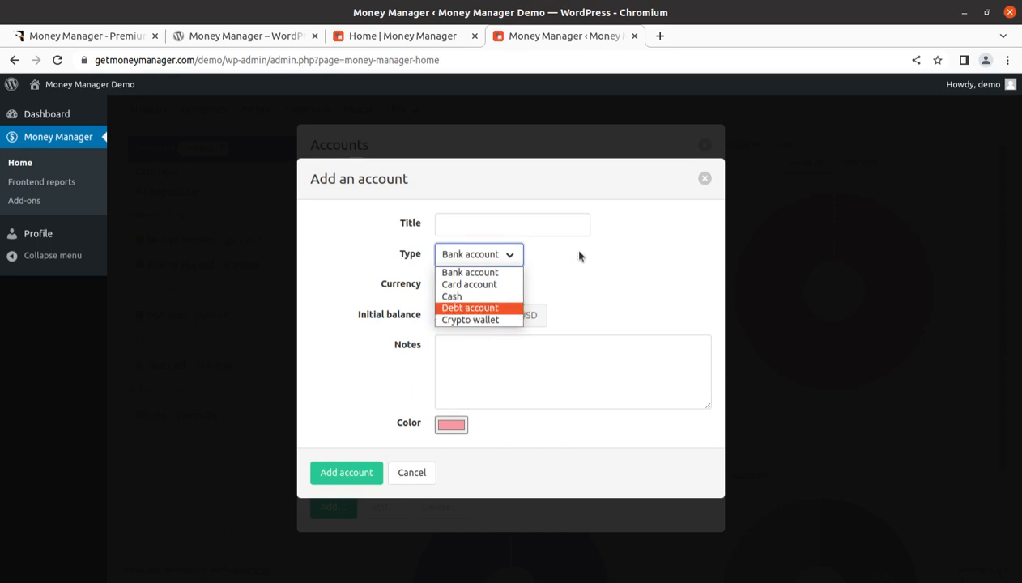
left_click(478, 272)
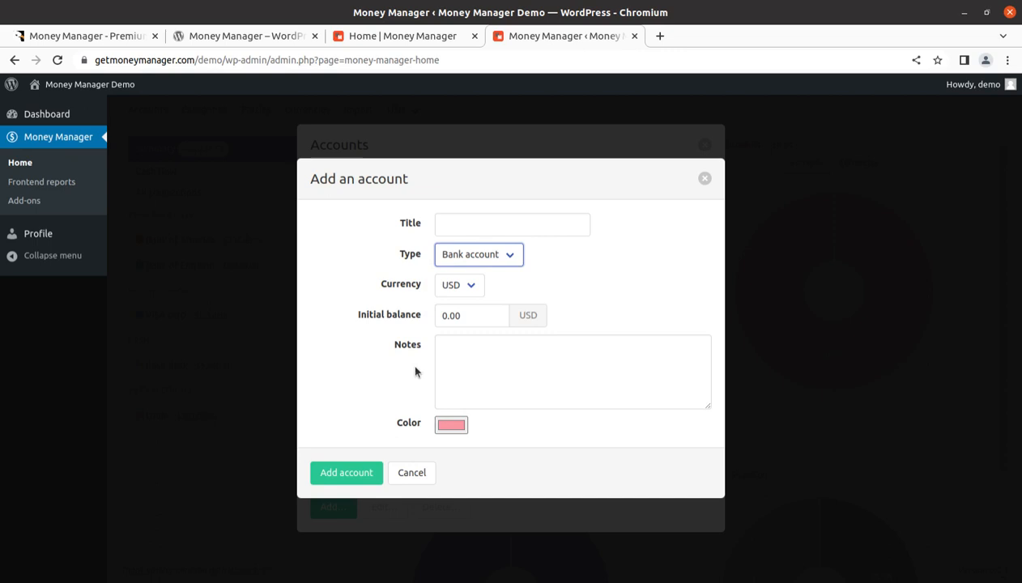
mouse_move(703, 179)
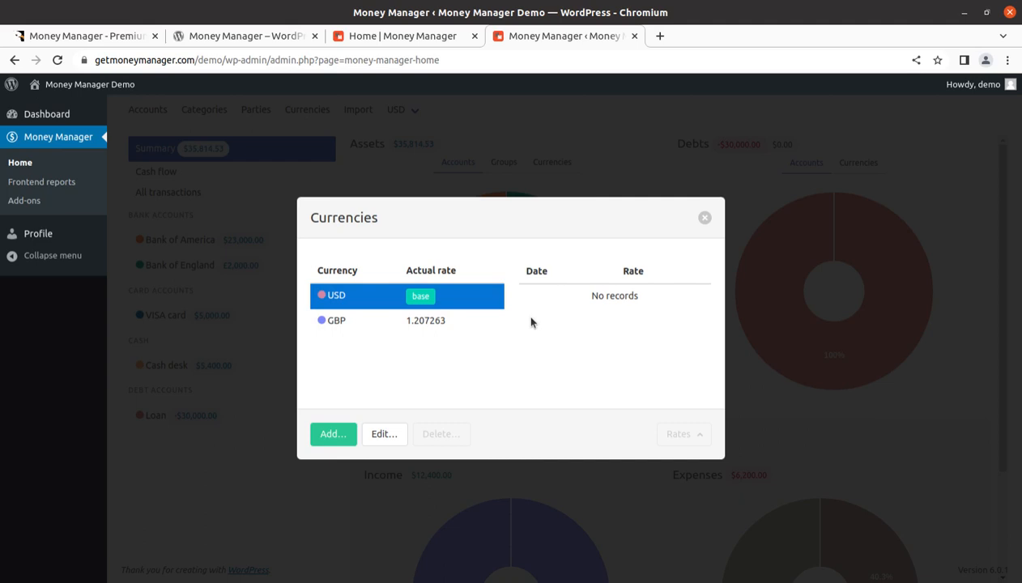
mouse_move(407, 347)
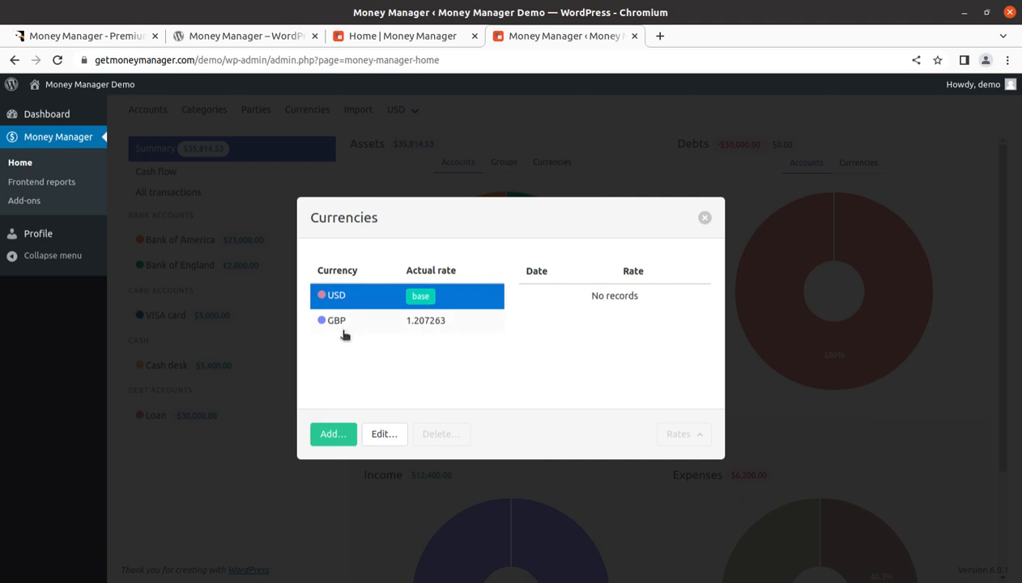
- Start a new currency with code INR and set it as the base currency, unsaved
left_click(334, 434)
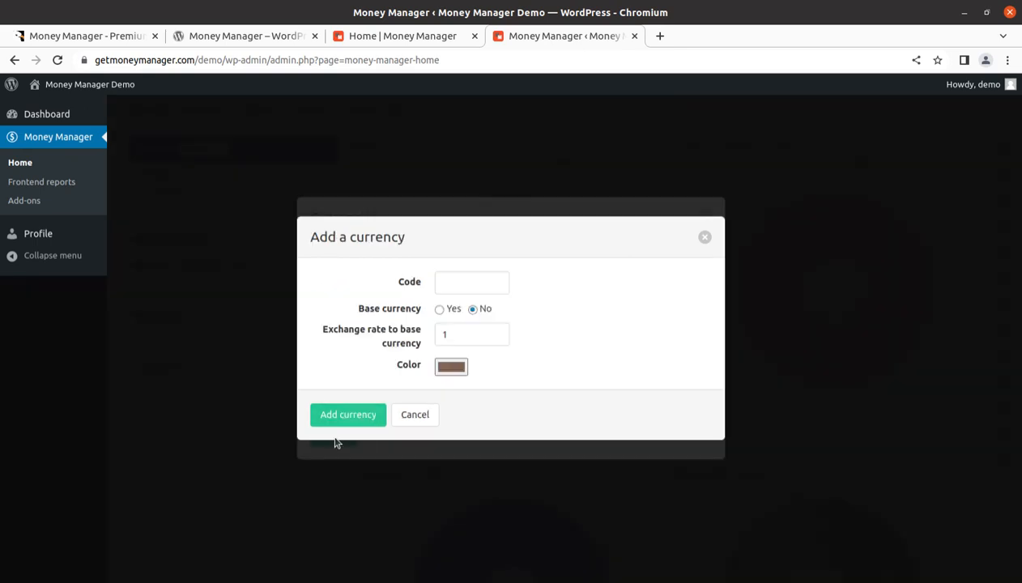
left_click(472, 282)
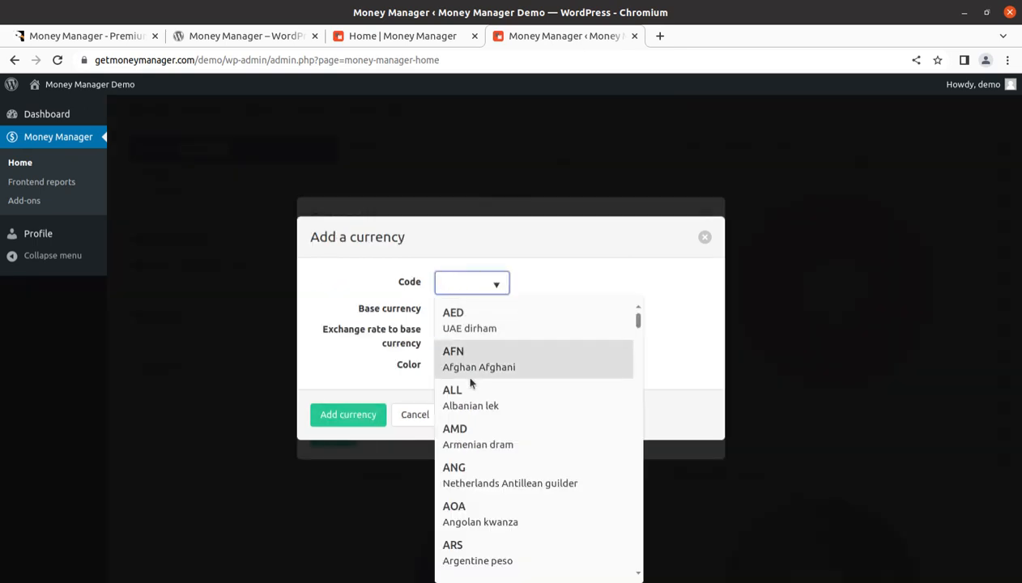
type("in")
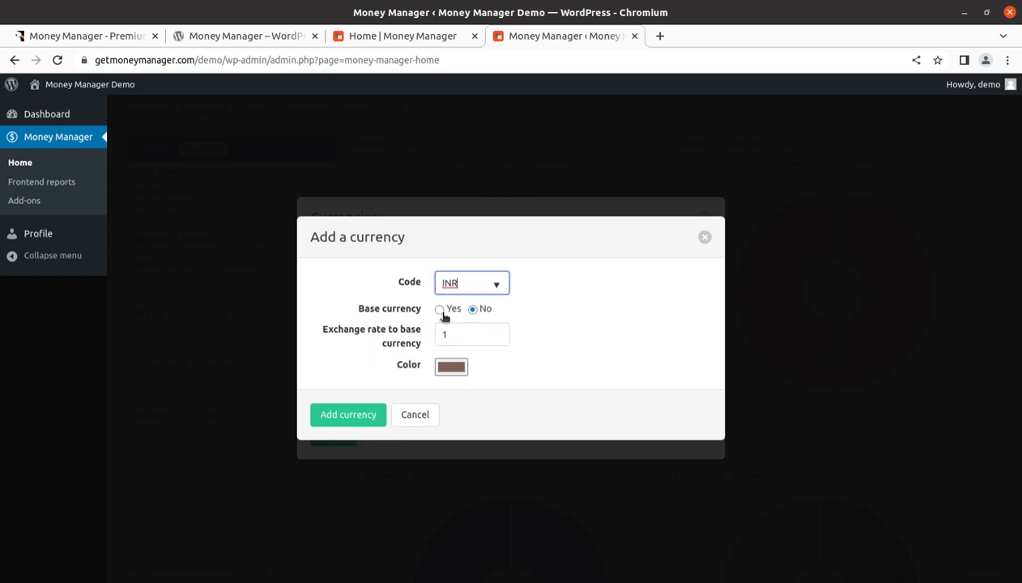
left_click(441, 313)
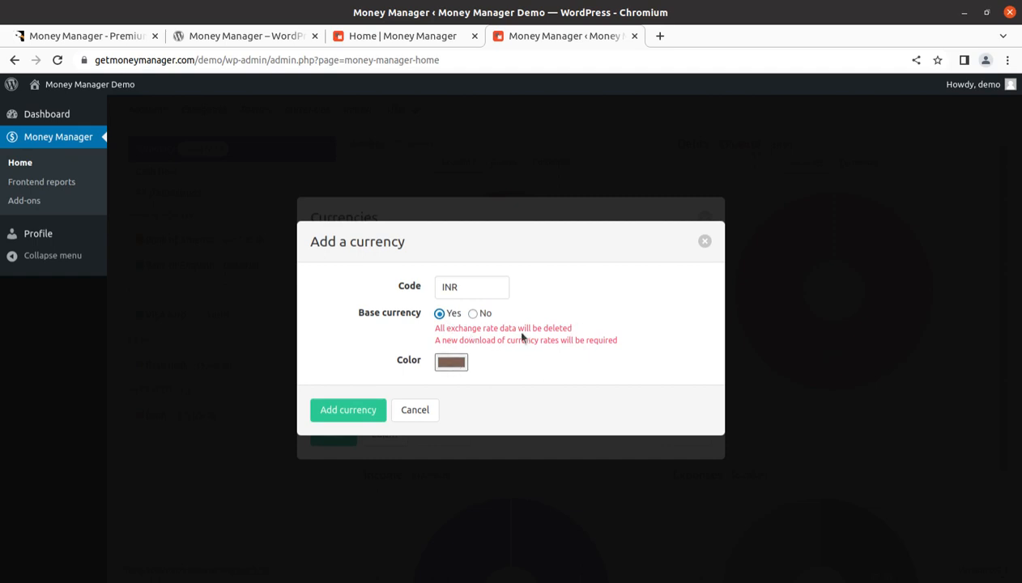
mouse_move(570, 329)
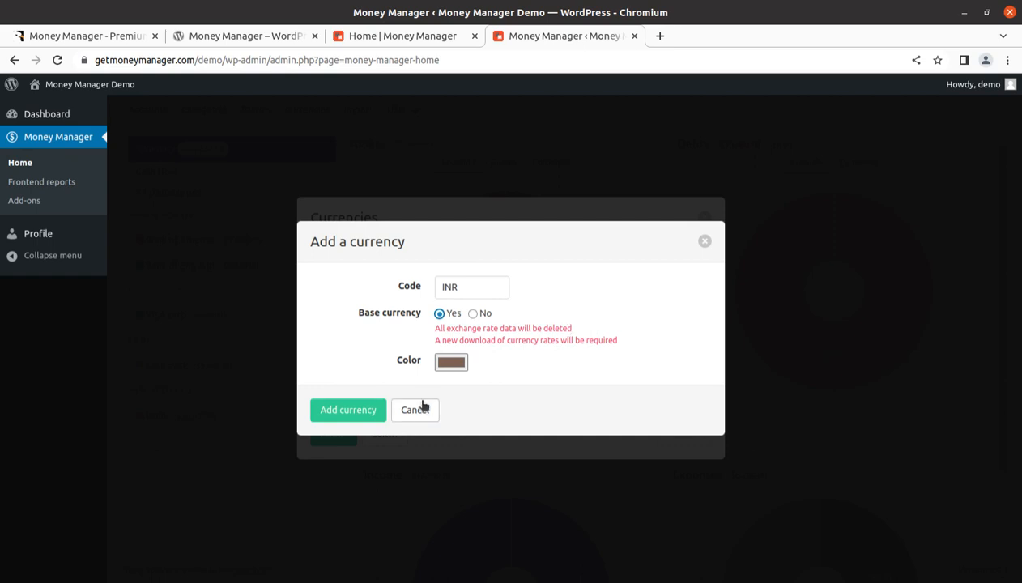
mouse_move(428, 420)
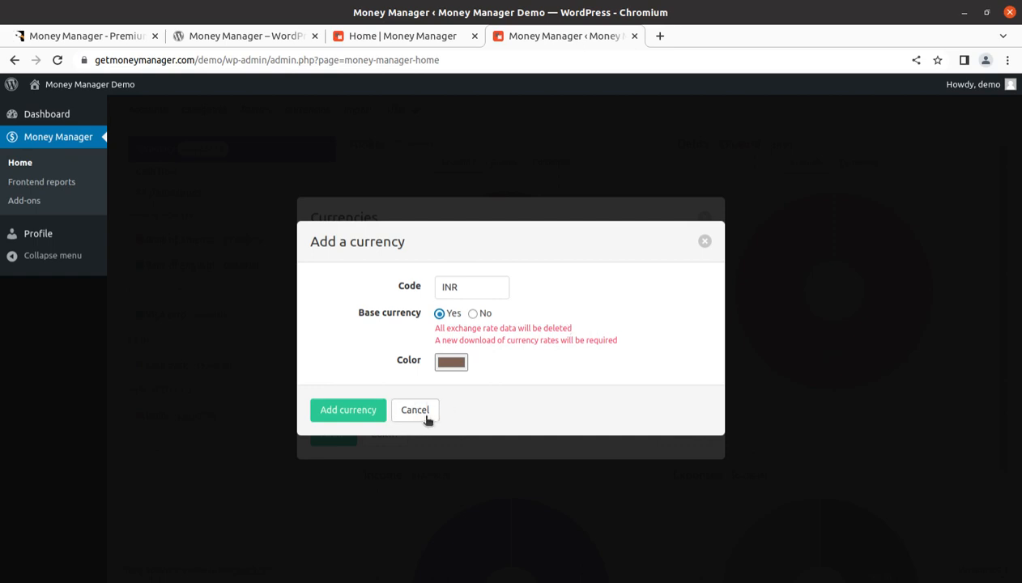
- Discard the unsaved INR currency, leave Currencies and return to the Accounts list
left_click(415, 409)
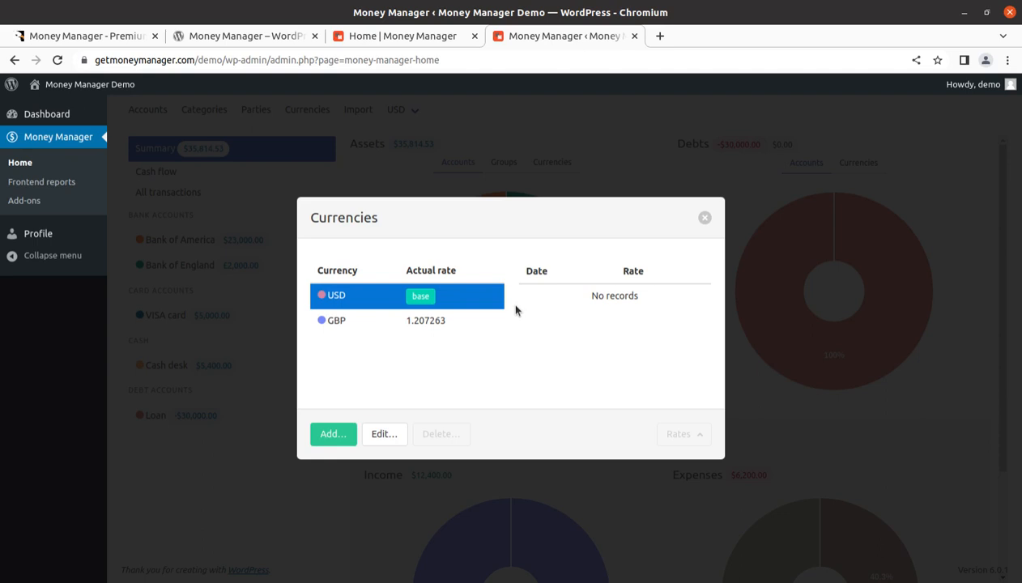
mouse_move(704, 220)
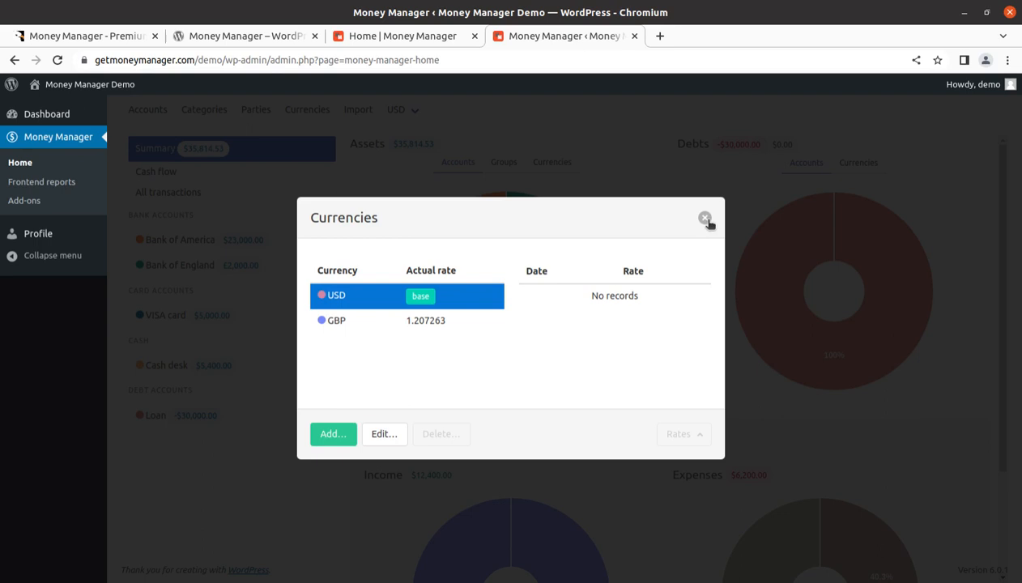
left_click(707, 220)
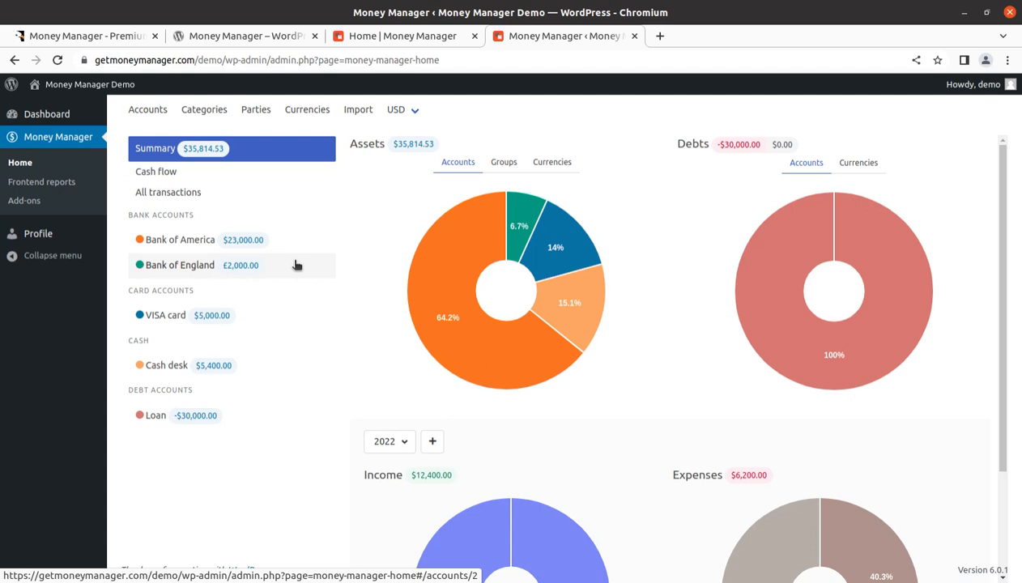
mouse_move(147, 110)
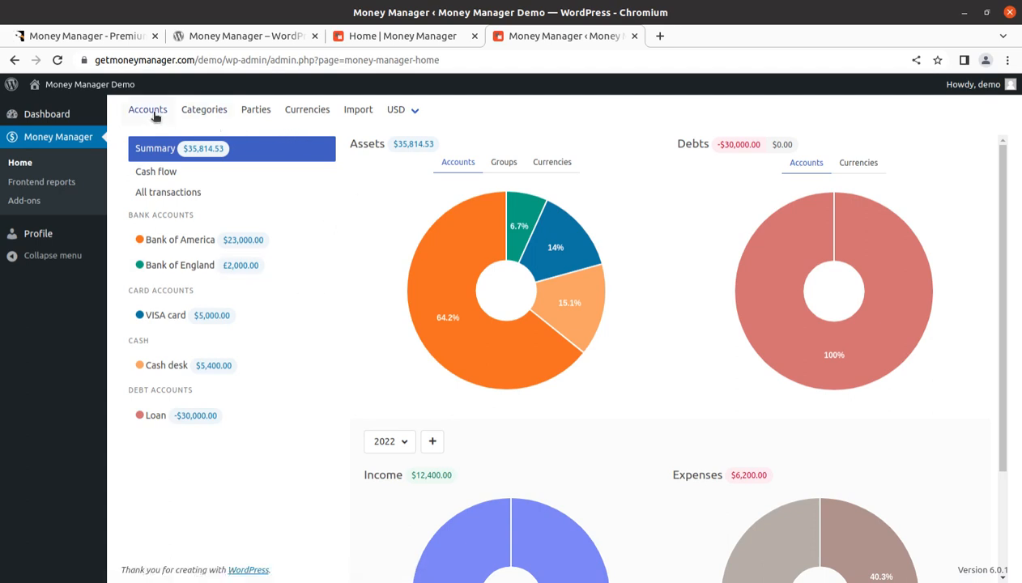
left_click(147, 110)
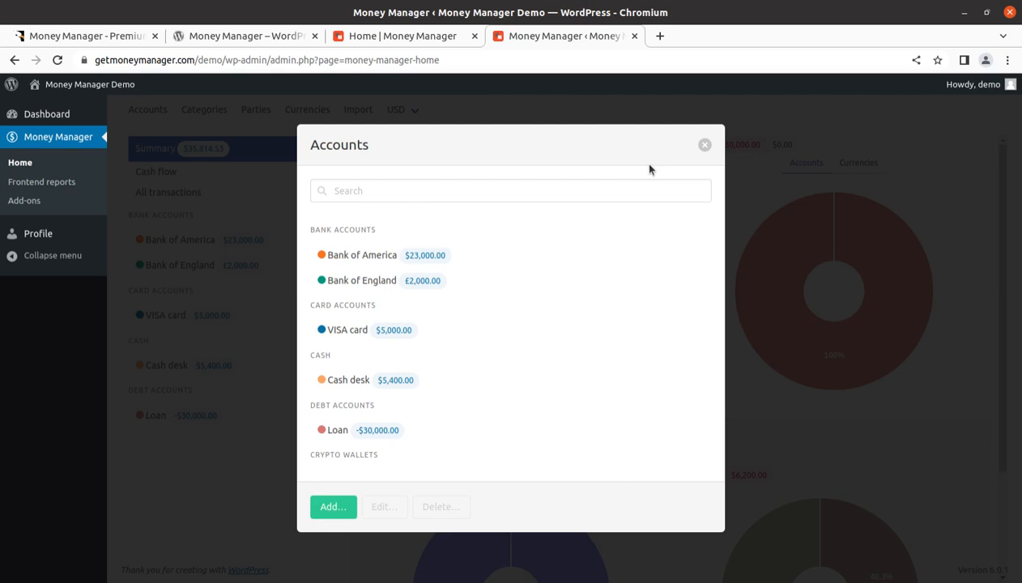
- In Categories, start a new category, review parent choices, then discard it and leave Categories
left_click(204, 110)
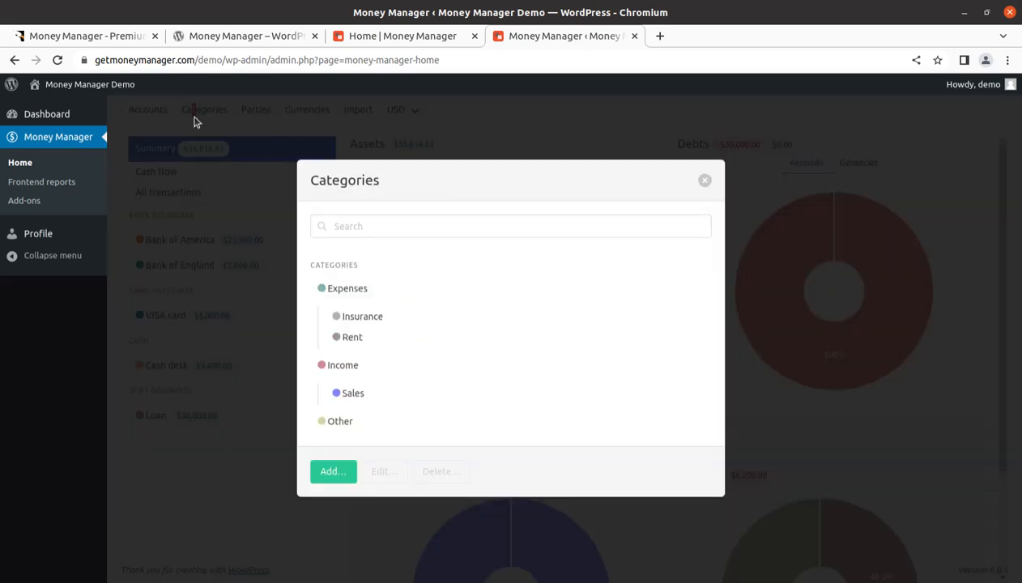
mouse_move(341, 256)
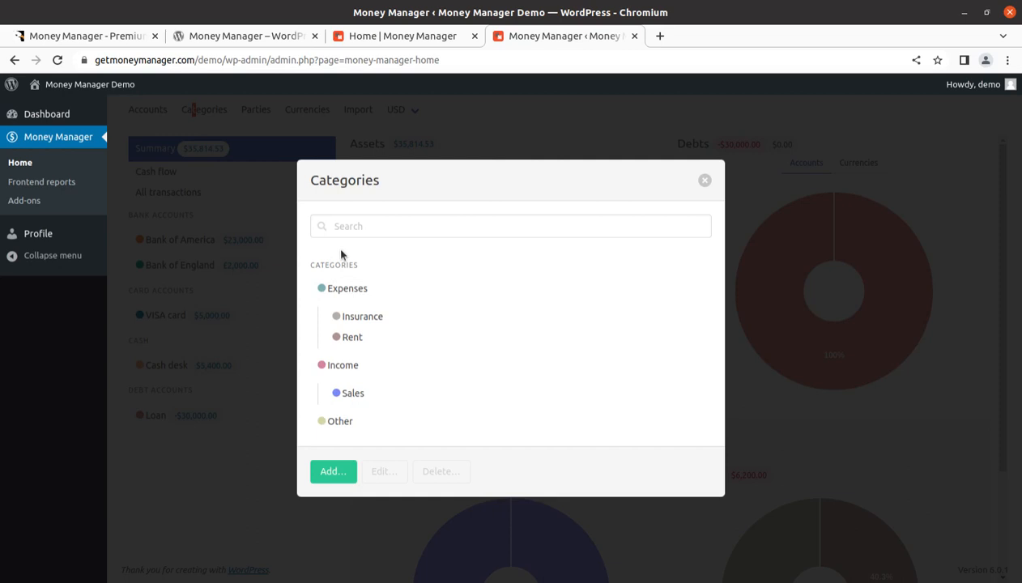
mouse_move(415, 272)
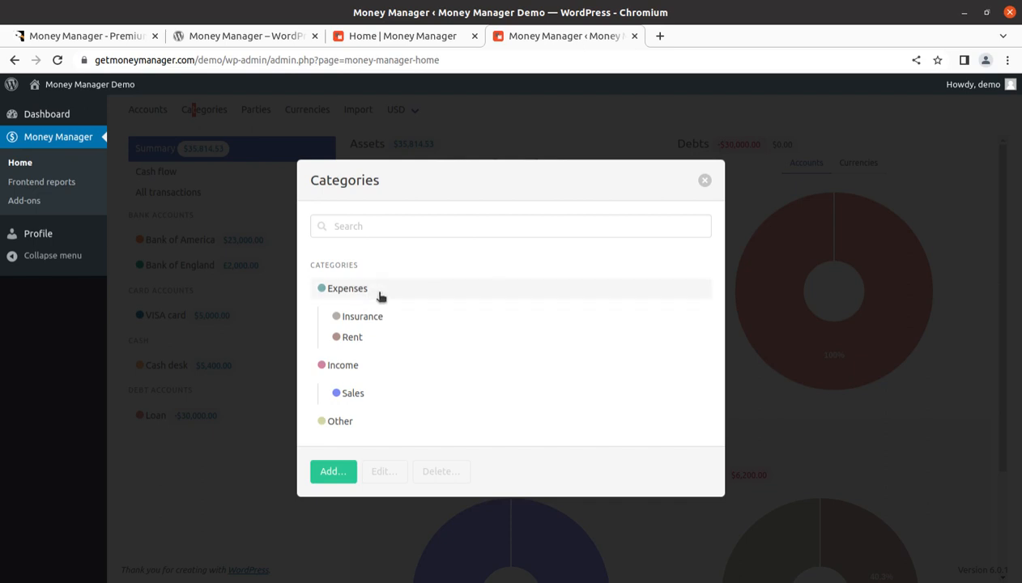
mouse_move(372, 326)
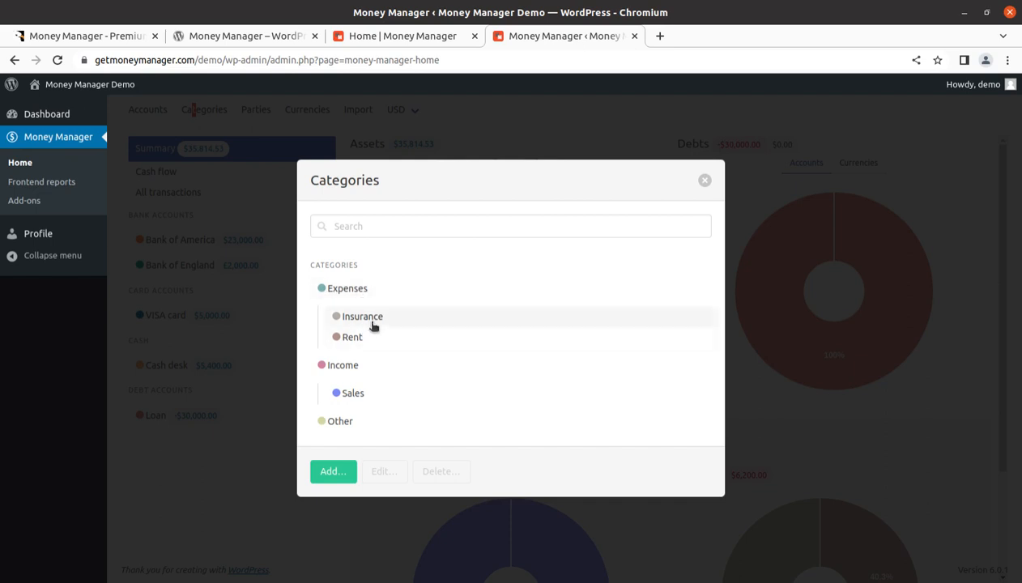
mouse_move(353, 373)
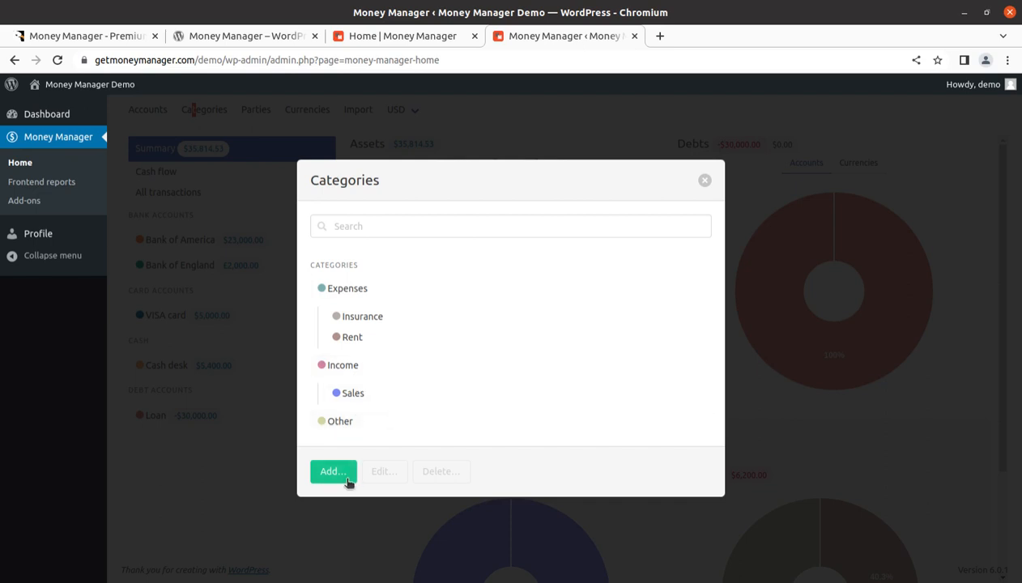
left_click(334, 472)
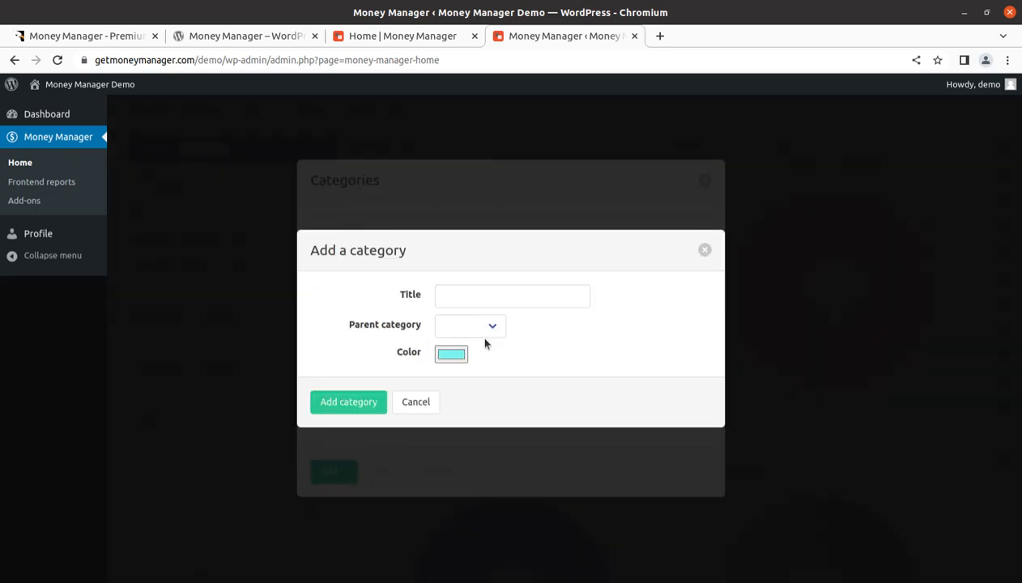
left_click(469, 324)
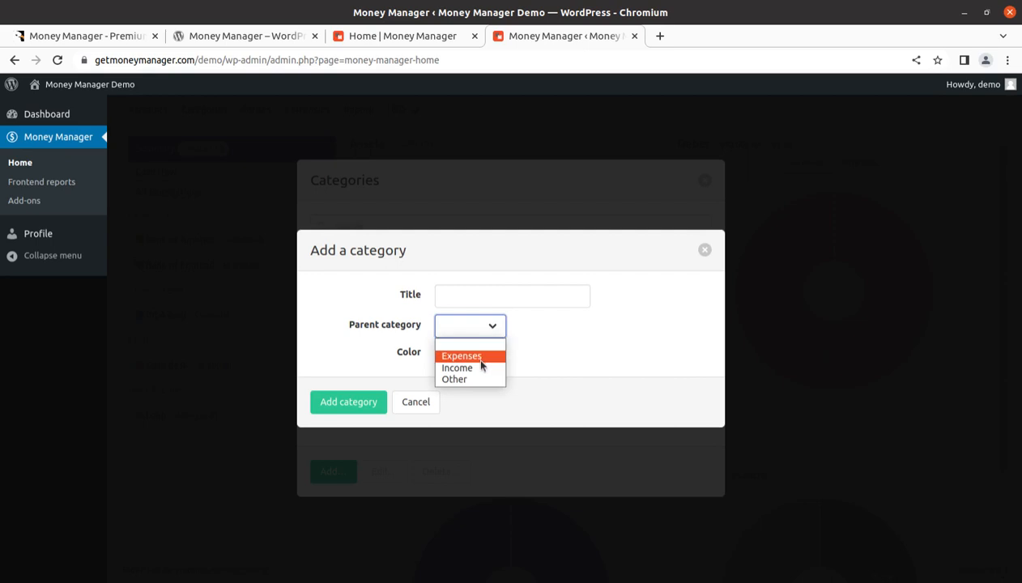
mouse_move(576, 324)
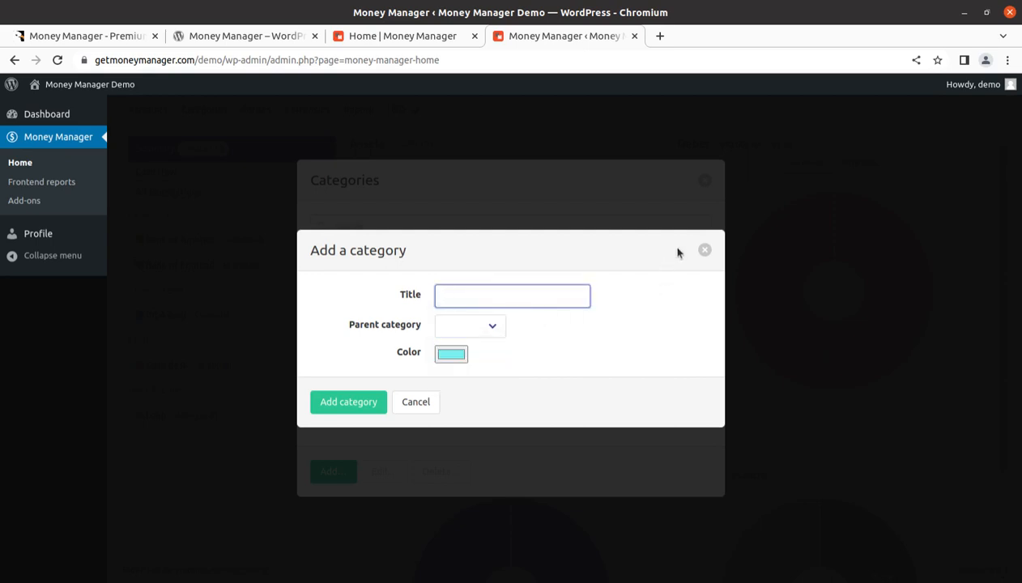
left_click(414, 401)
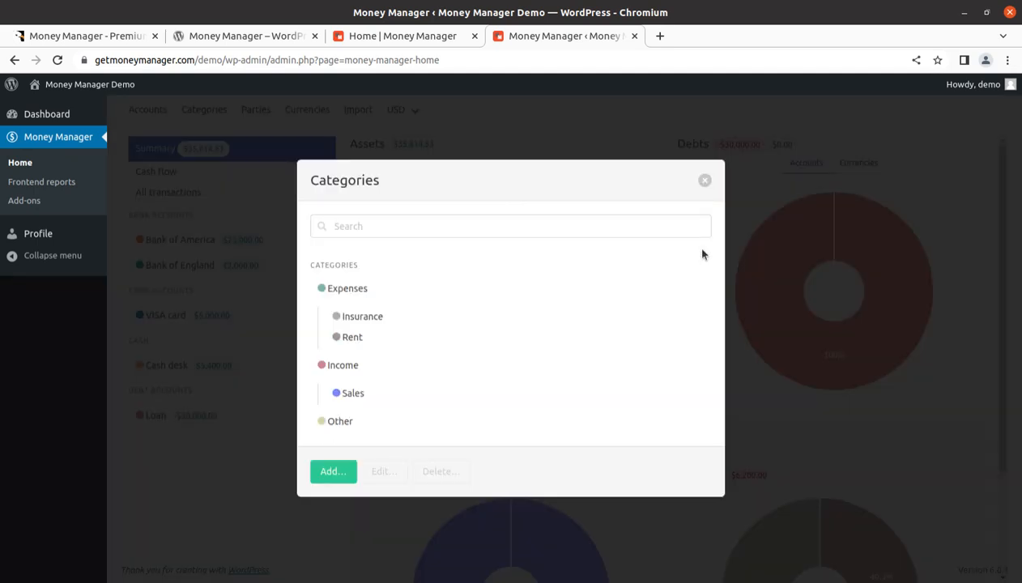
left_click(703, 180)
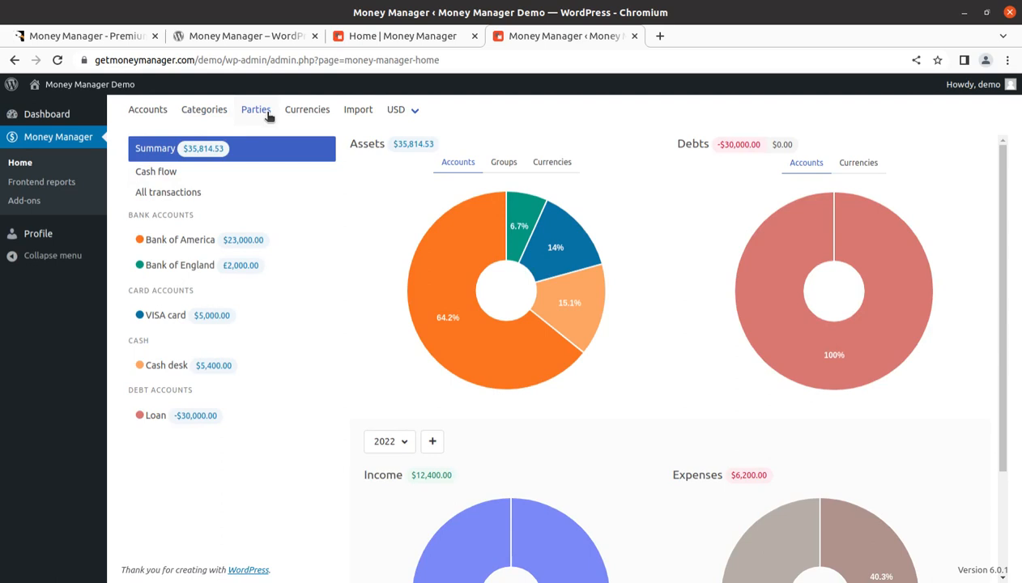
- In Parties, start a new party with Income as default category, then discard the form
left_click(256, 110)
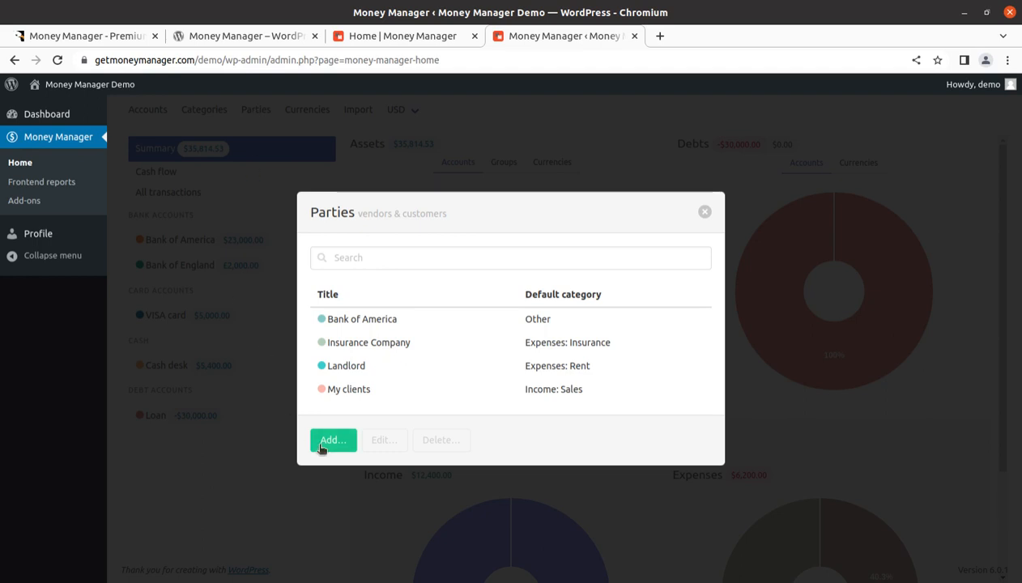
left_click(332, 441)
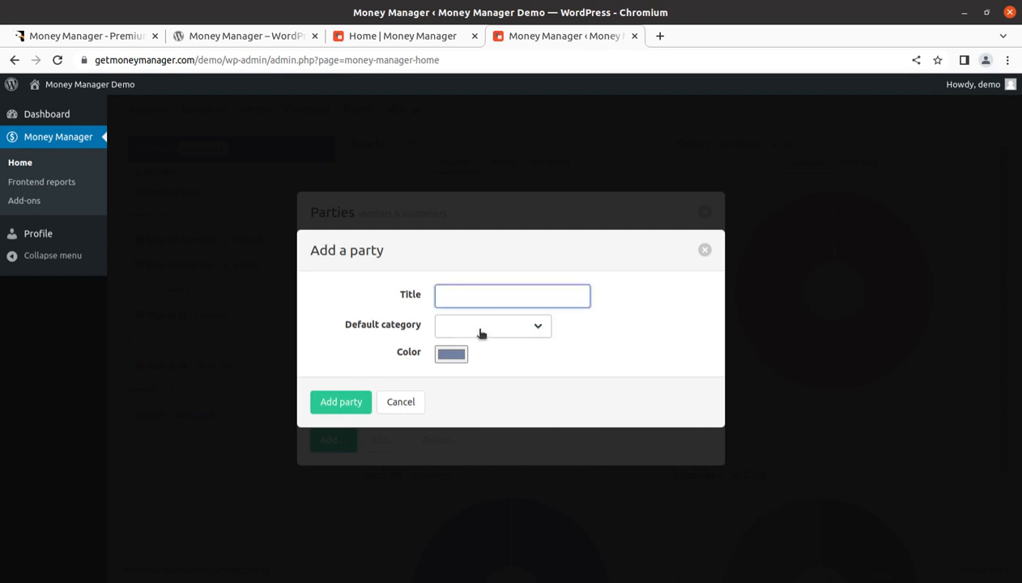
left_click(492, 326)
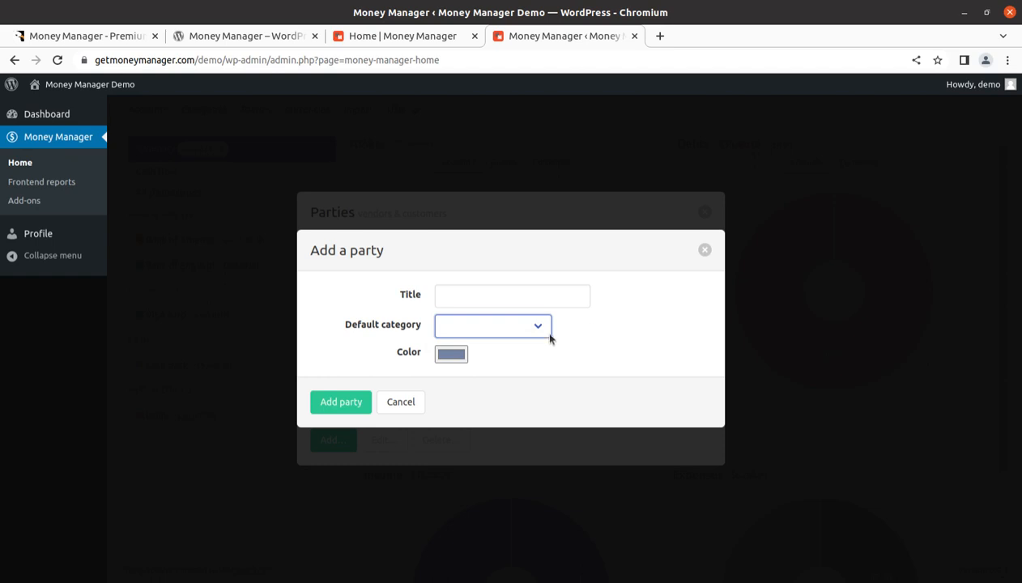
left_click(493, 324)
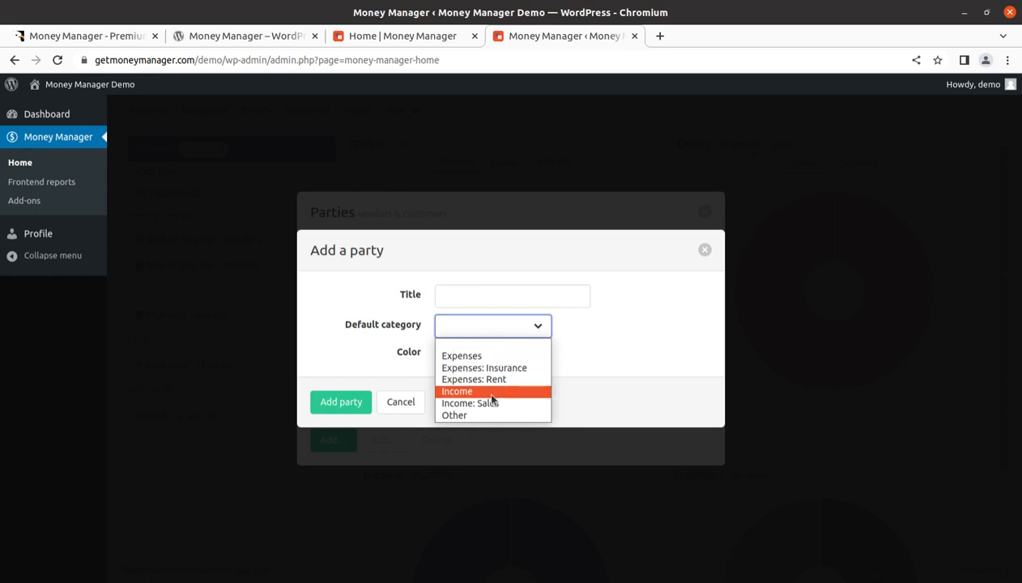
left_click(457, 390)
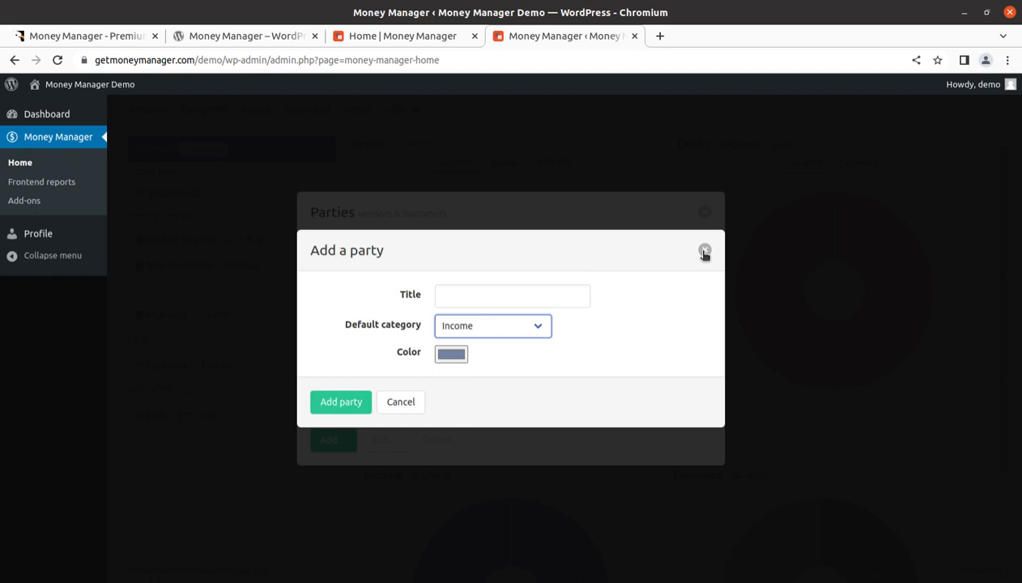
left_click(703, 250)
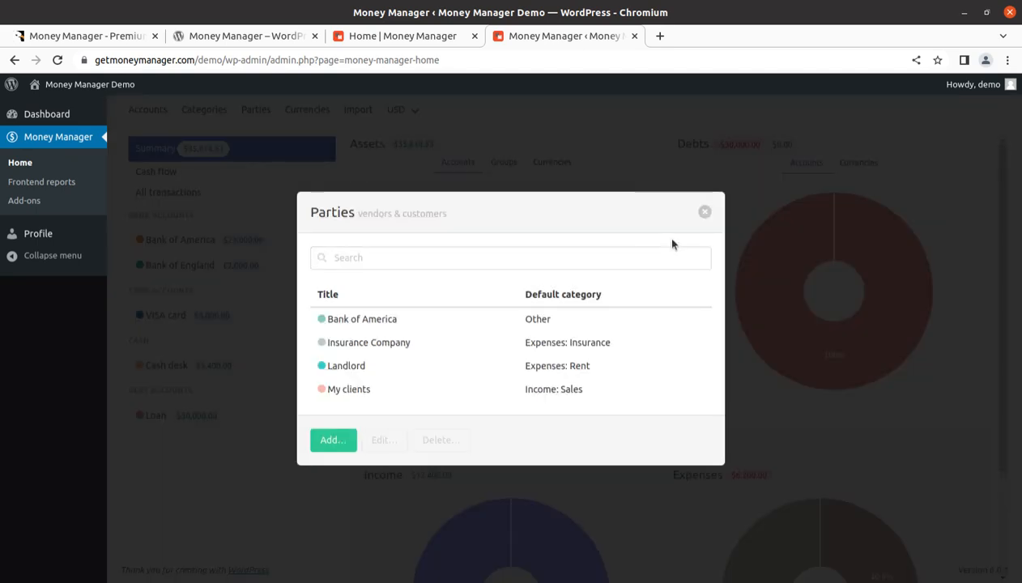
left_click(705, 211)
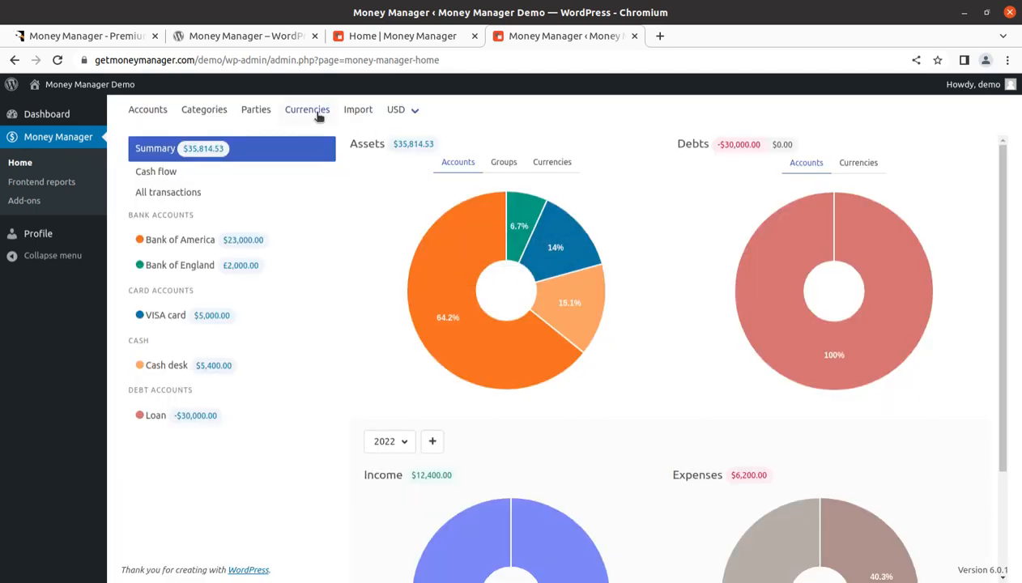
mouse_move(363, 115)
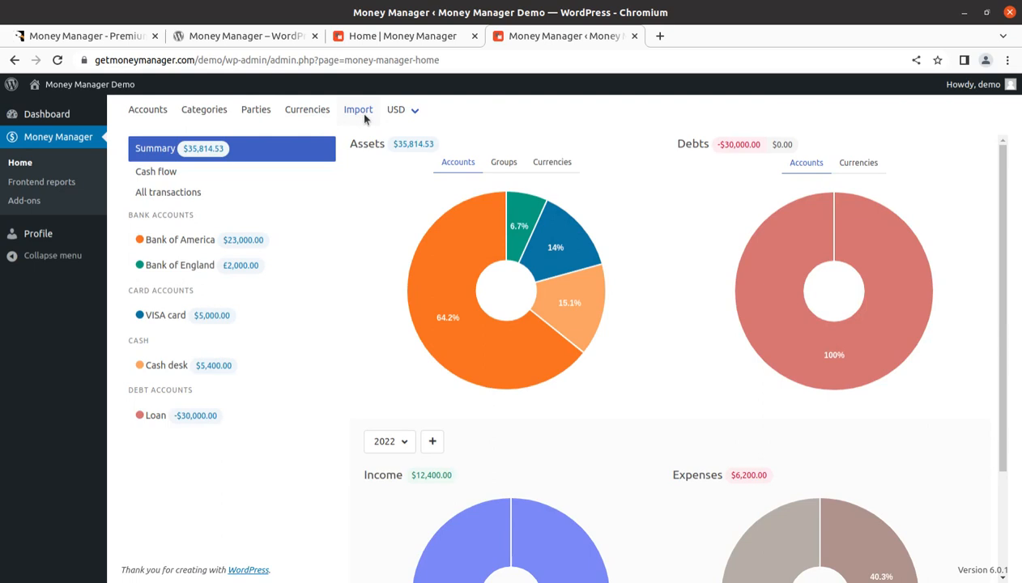
left_click(358, 110)
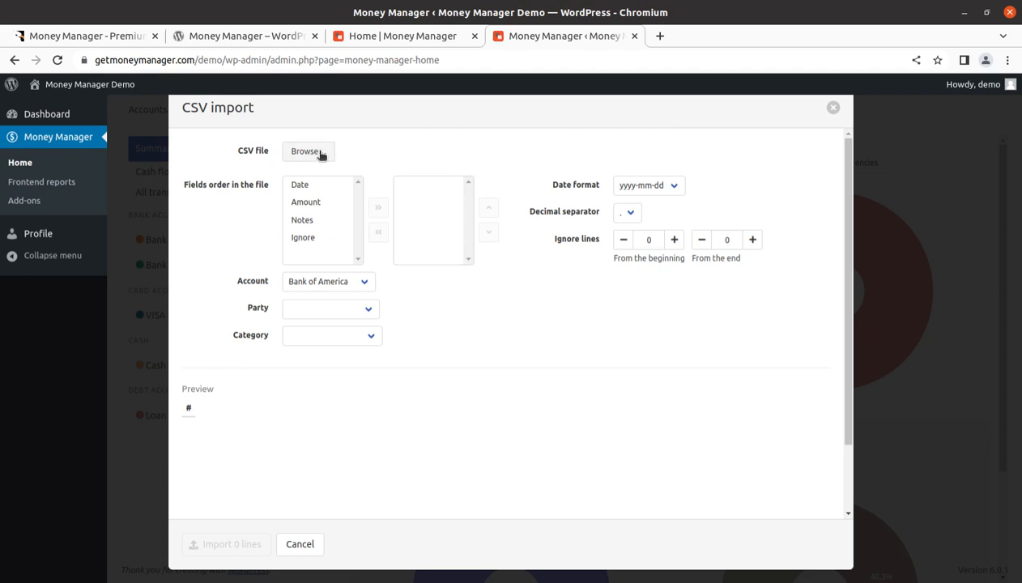
mouse_move(484, 333)
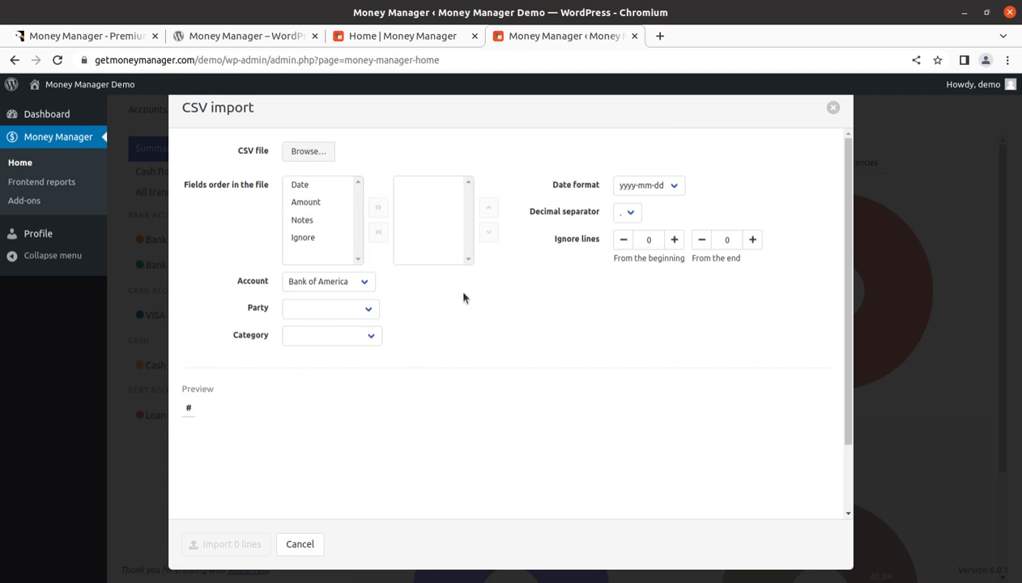
mouse_move(392, 169)
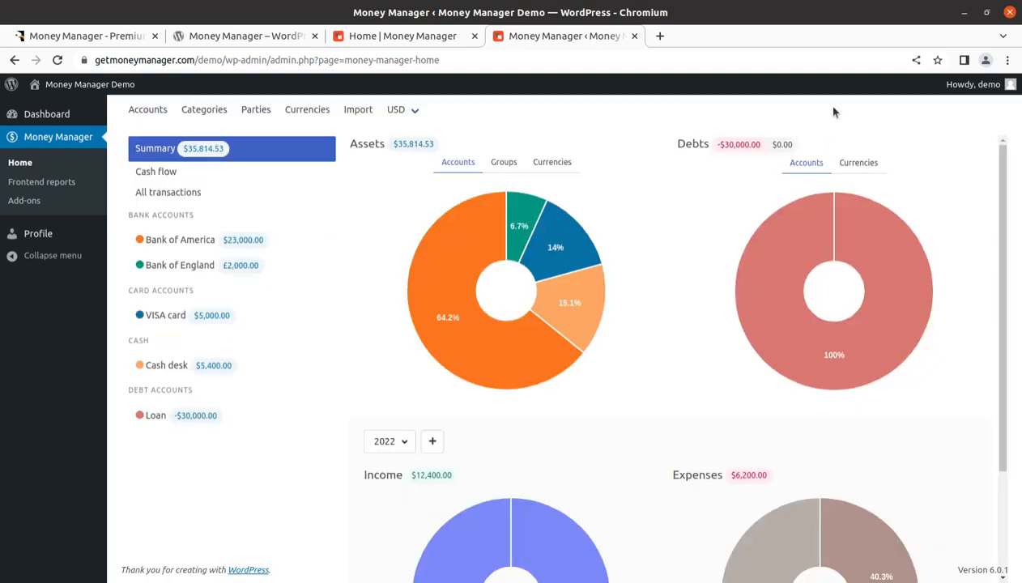
- Keep USD as the display currency and show the 2022 cash flow report
left_click(395, 110)
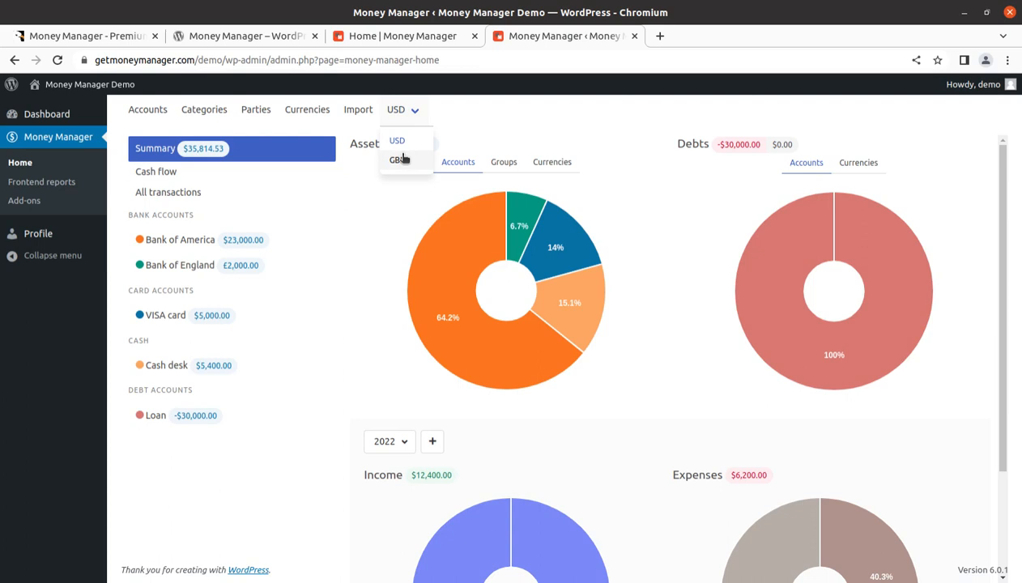
left_click(434, 209)
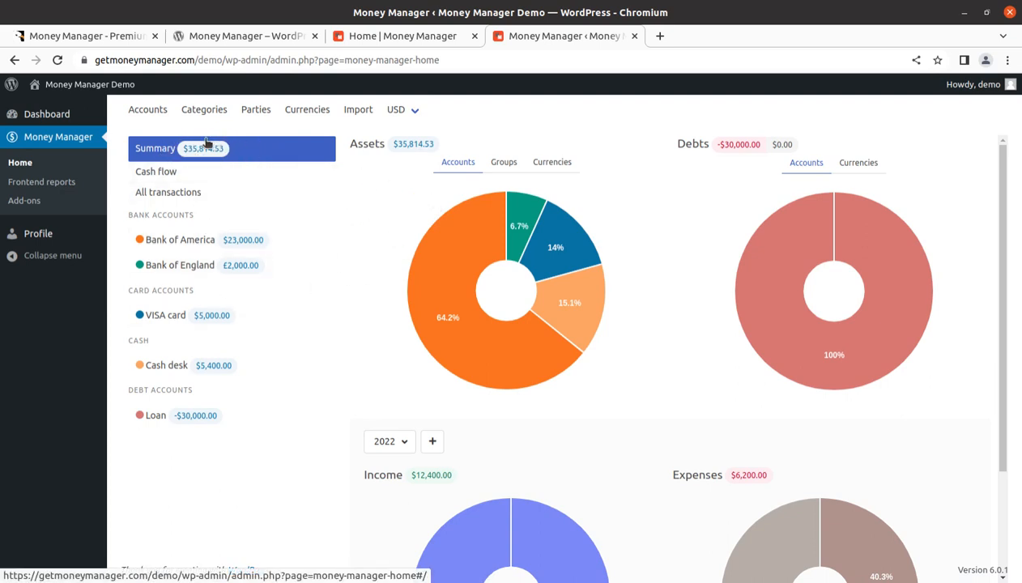
left_click(156, 172)
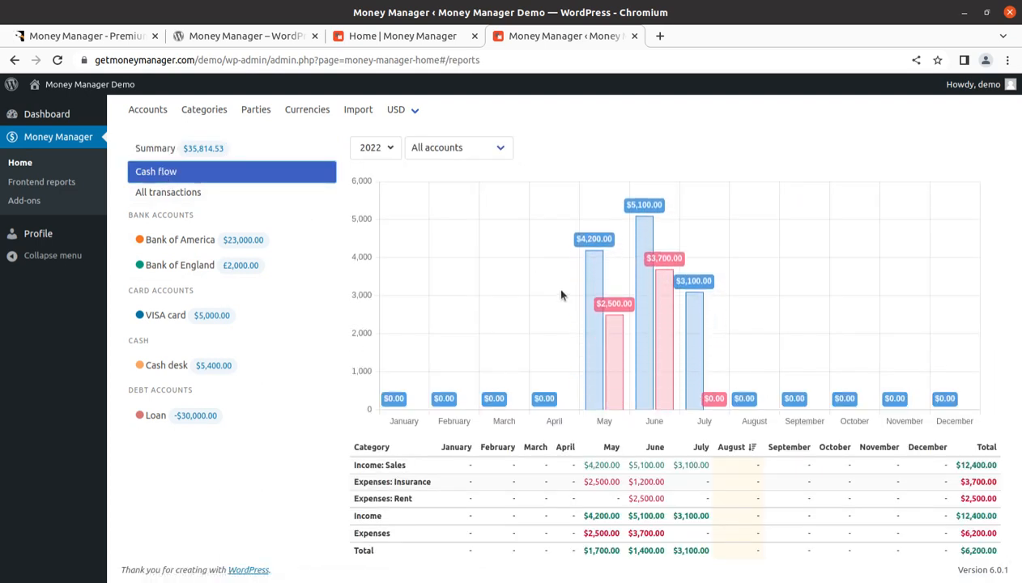
- List all transactions, keeping the Recent 90 days period after reviewing the choices
left_click(168, 191)
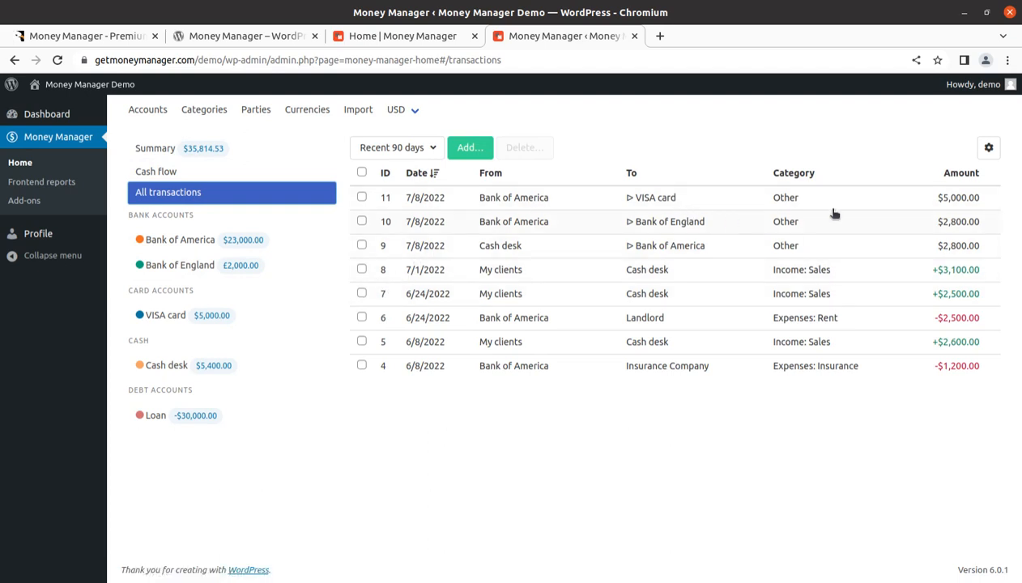
mouse_move(398, 210)
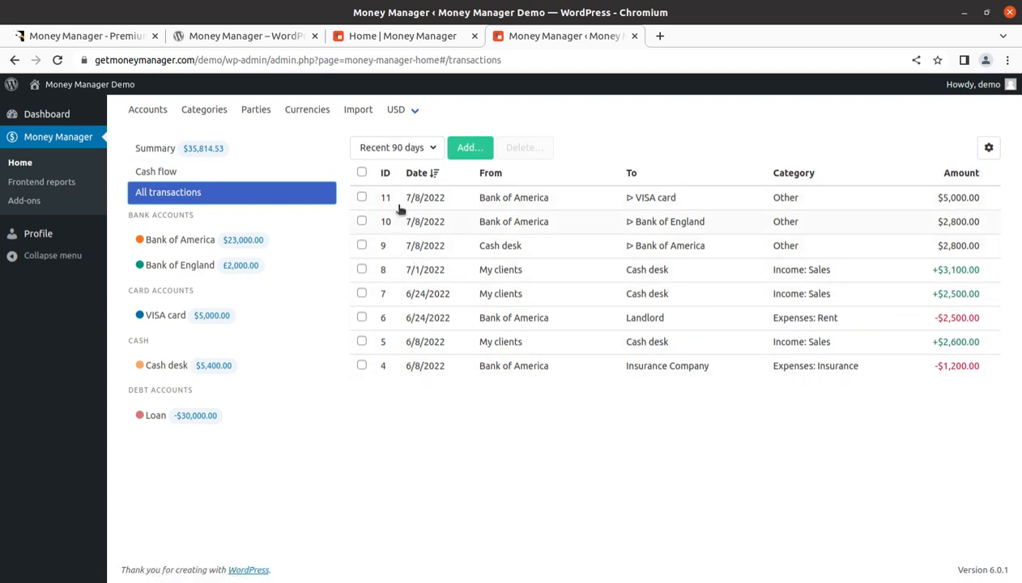
left_click(396, 146)
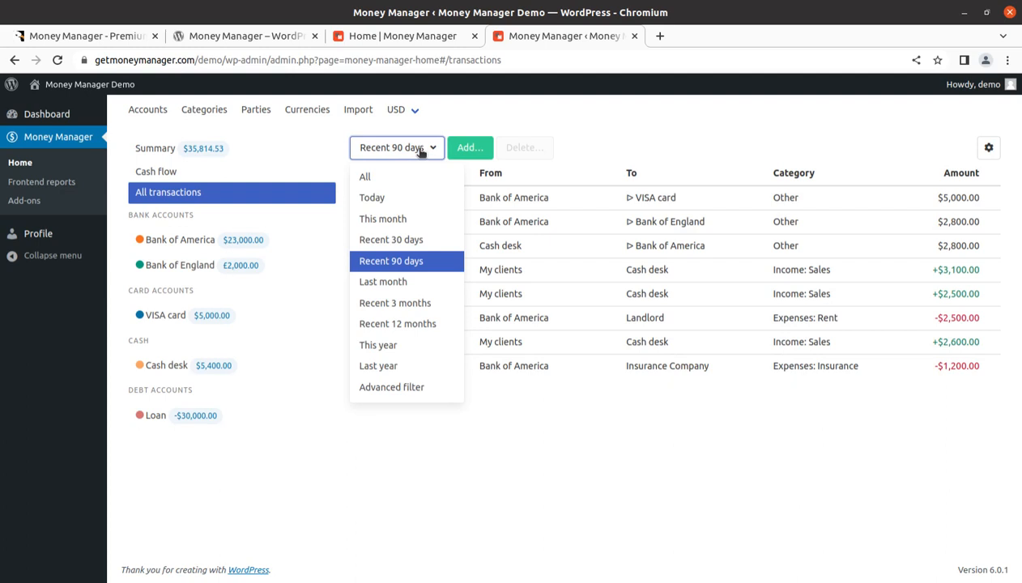
left_click(988, 147)
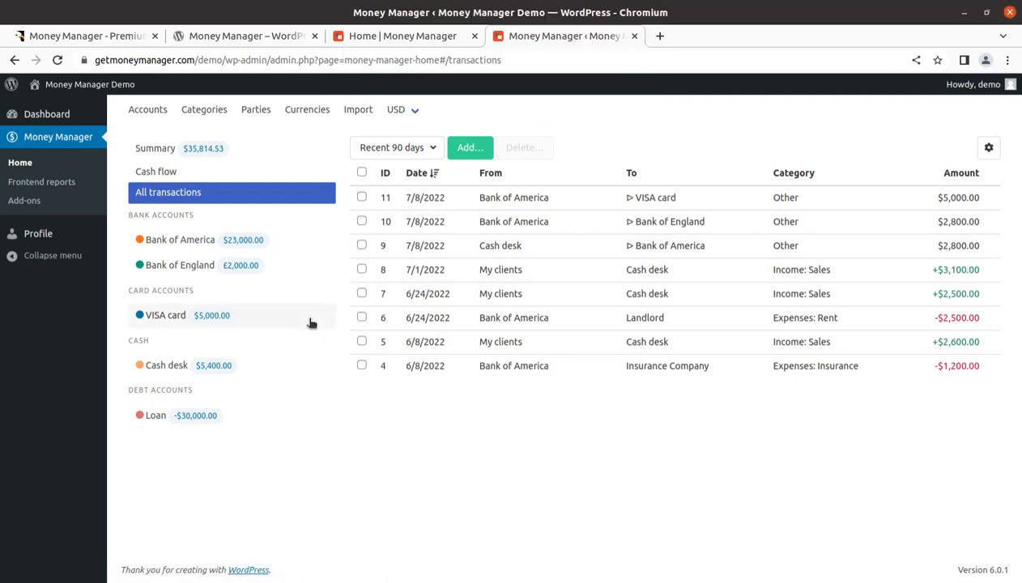
mouse_move(327, 290)
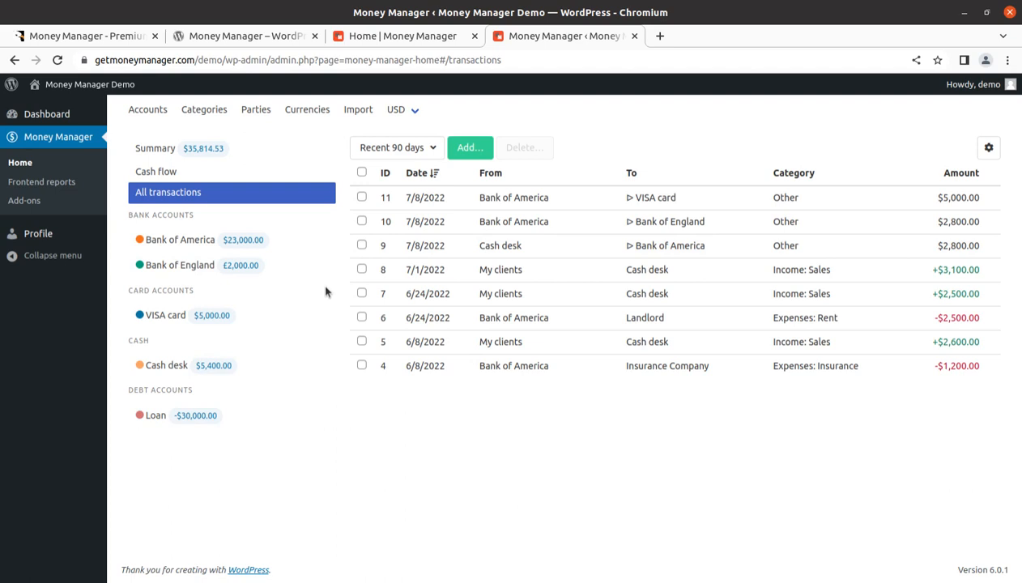
mouse_move(306, 289)
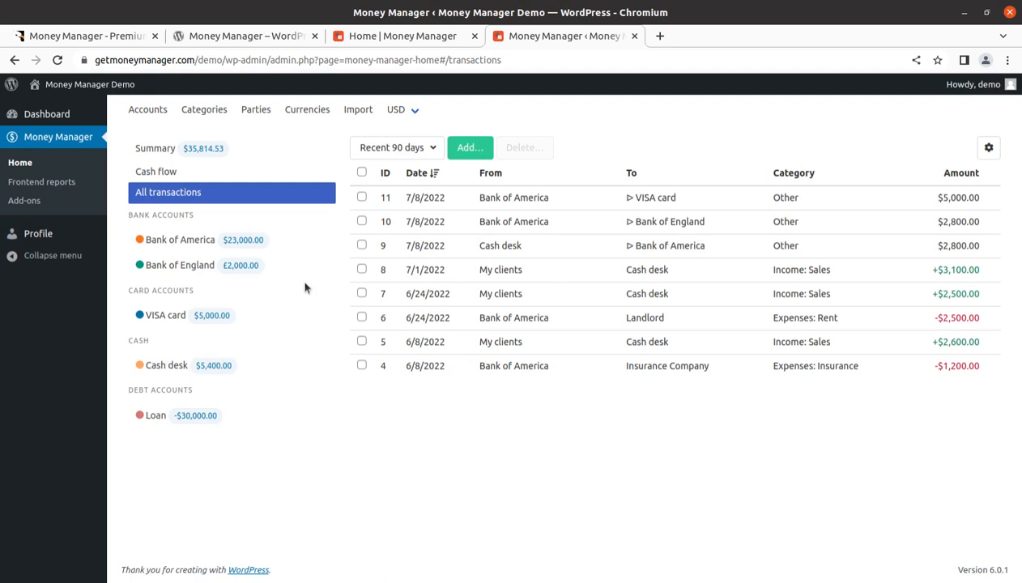
mouse_move(180, 240)
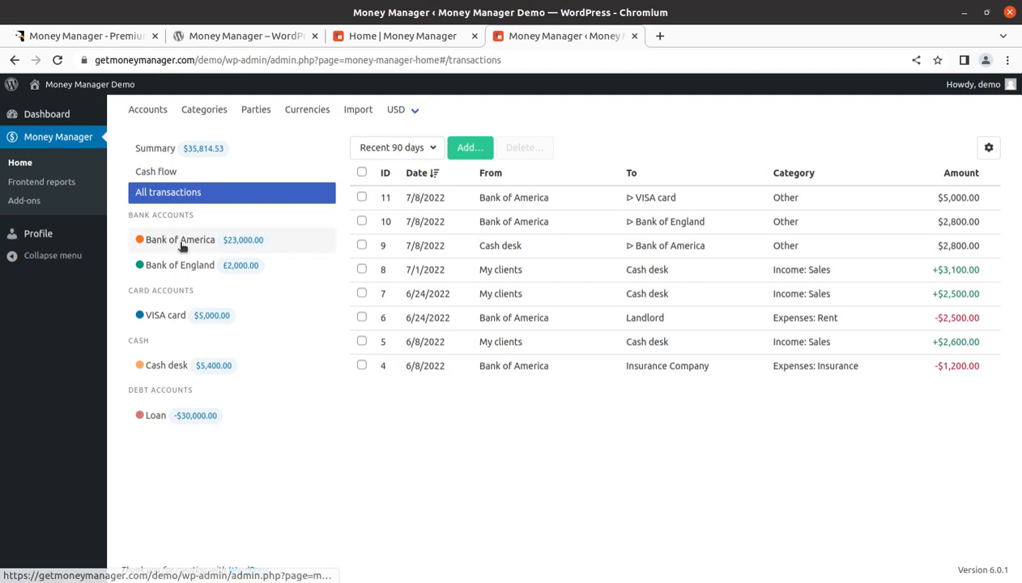
- View the Bank of America ledger, then switch to another account's transactions
left_click(180, 240)
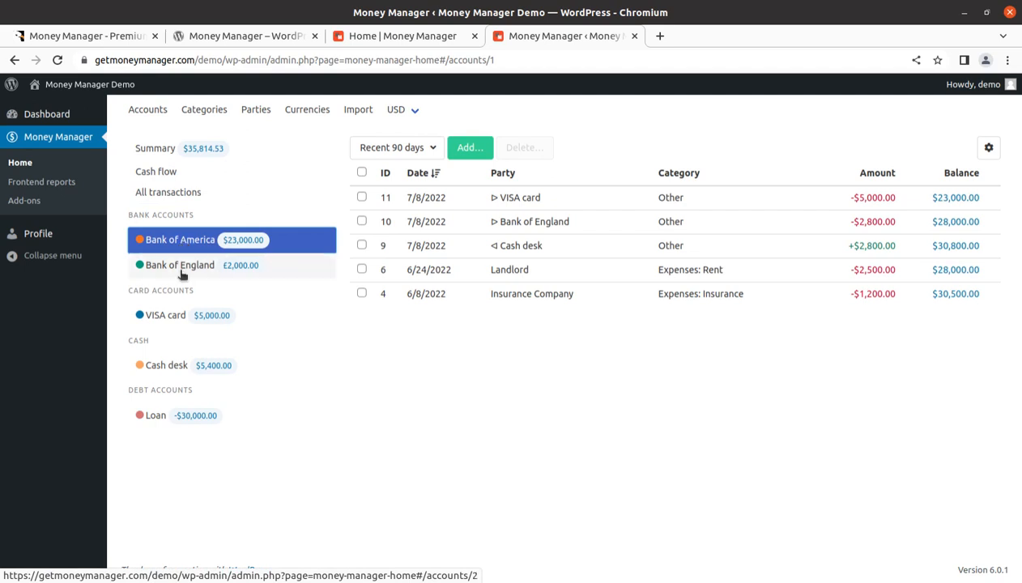
left_click(178, 266)
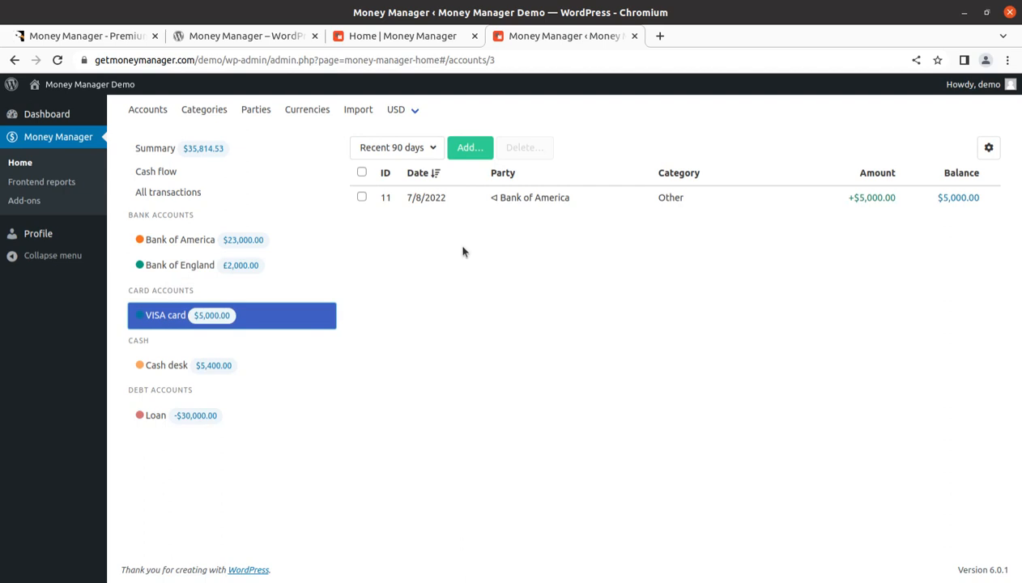
mouse_move(486, 227)
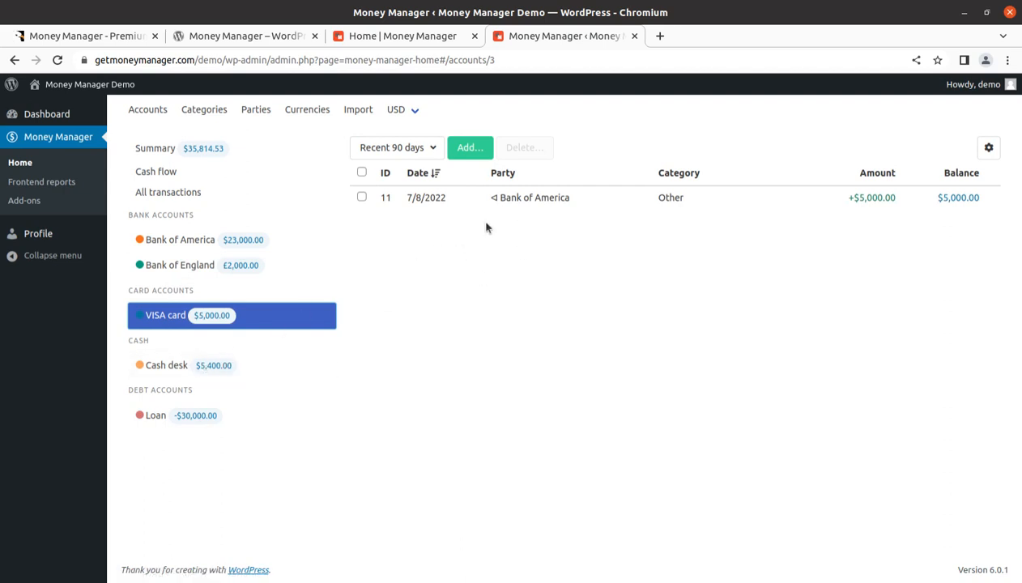
left_click(470, 148)
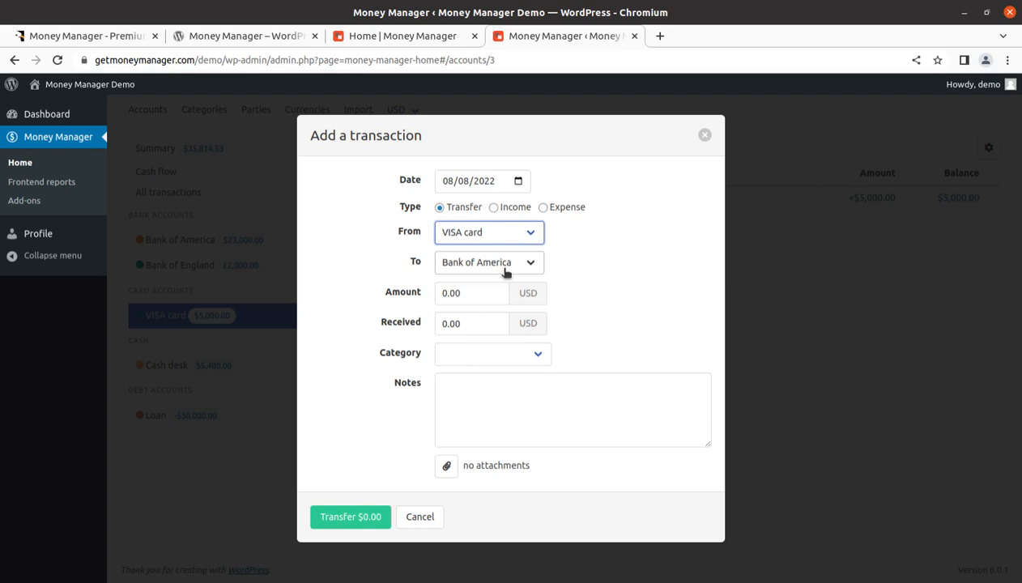
left_click(490, 262)
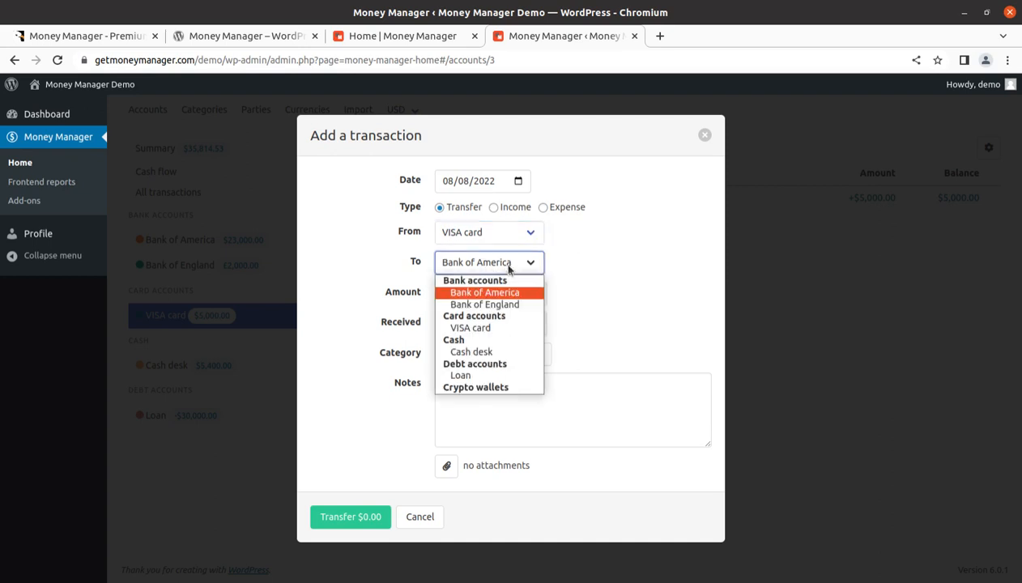
mouse_move(471, 351)
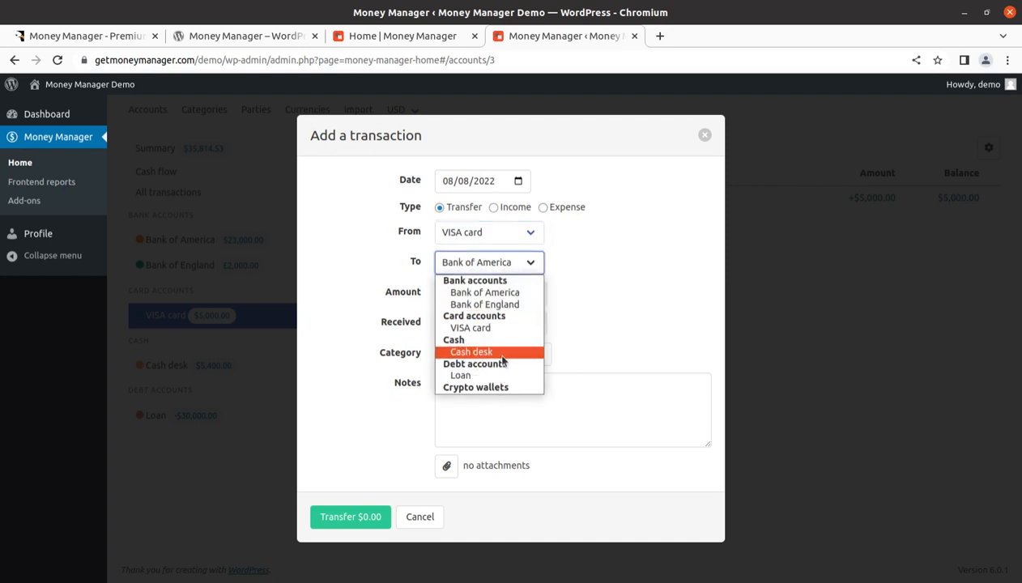
mouse_move(635, 323)
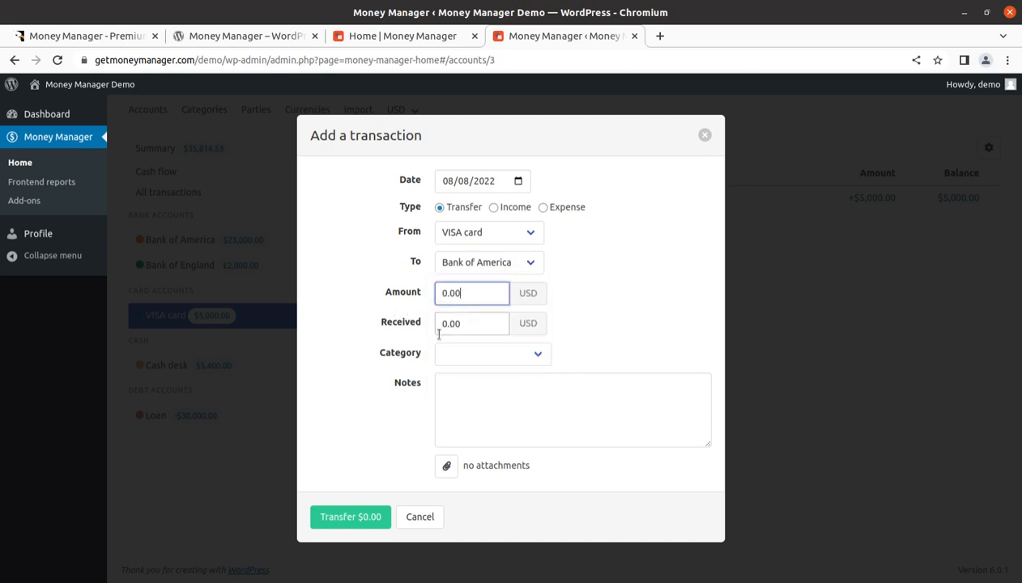
left_click(572, 408)
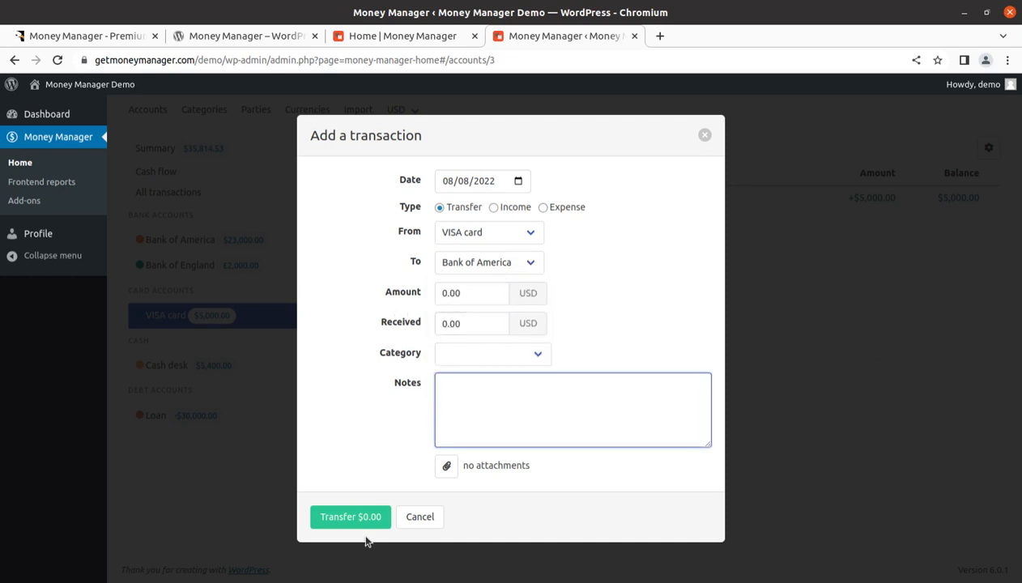
left_click(572, 408)
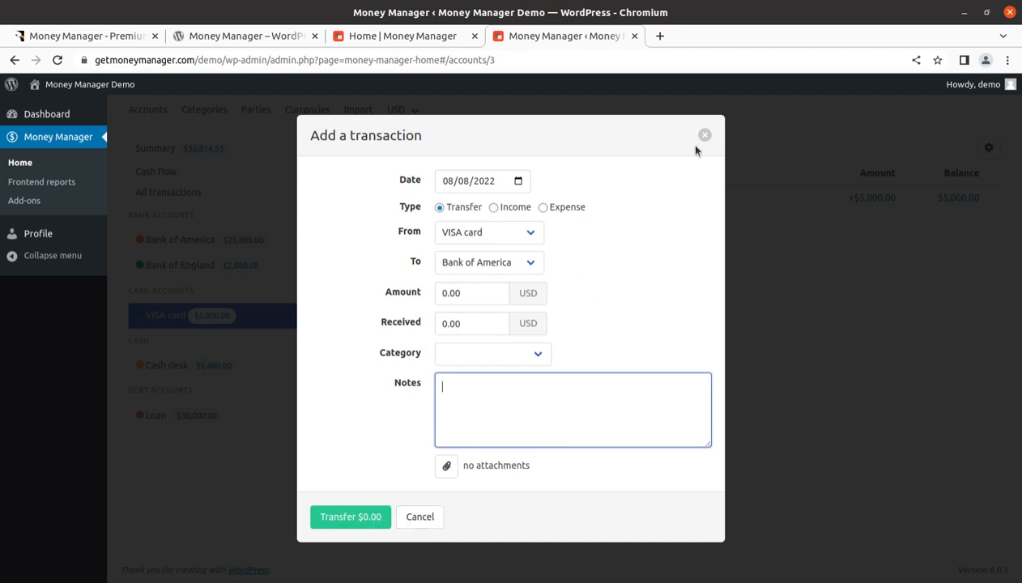
left_click(420, 516)
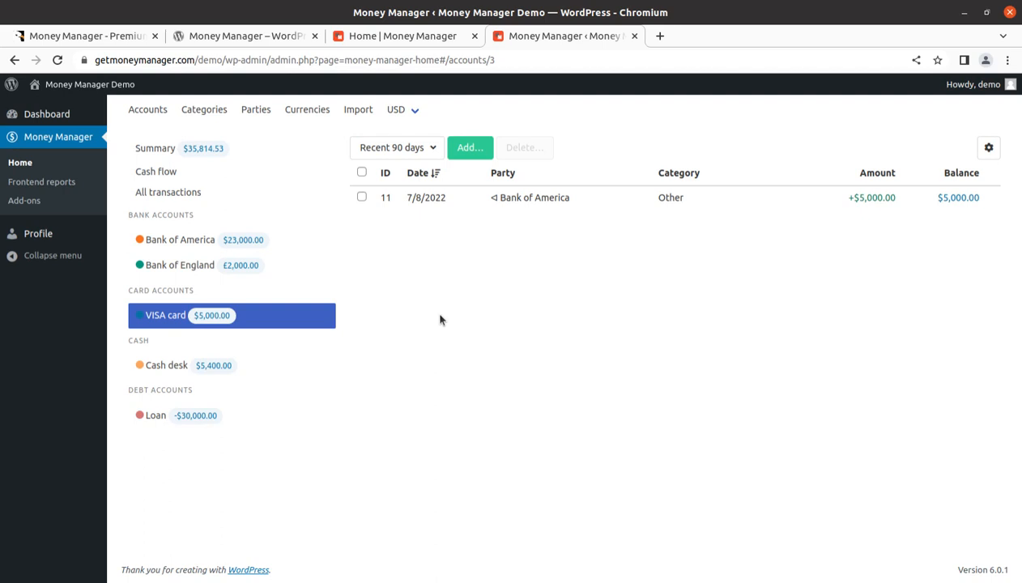
mouse_move(338, 285)
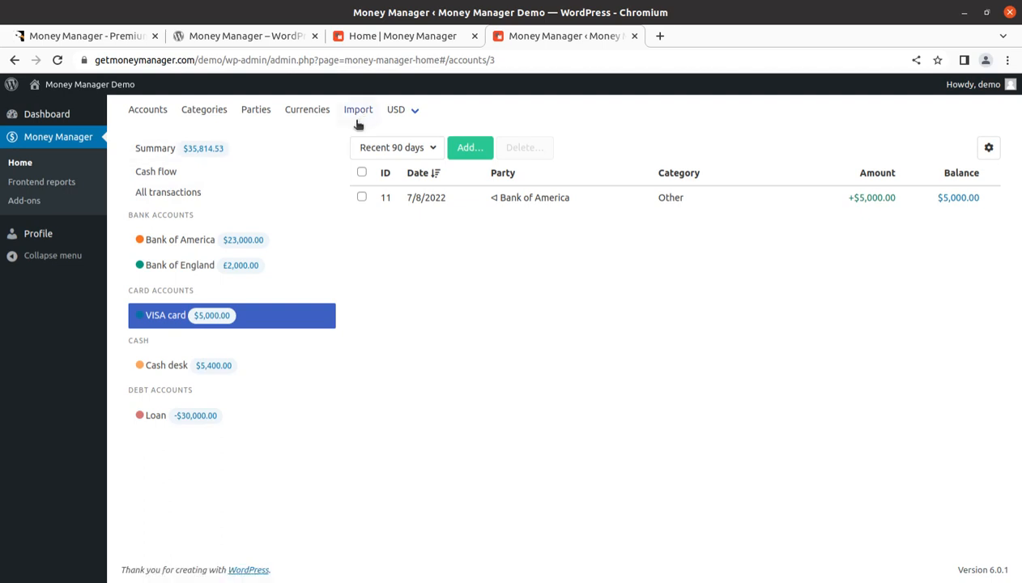
mouse_move(42, 182)
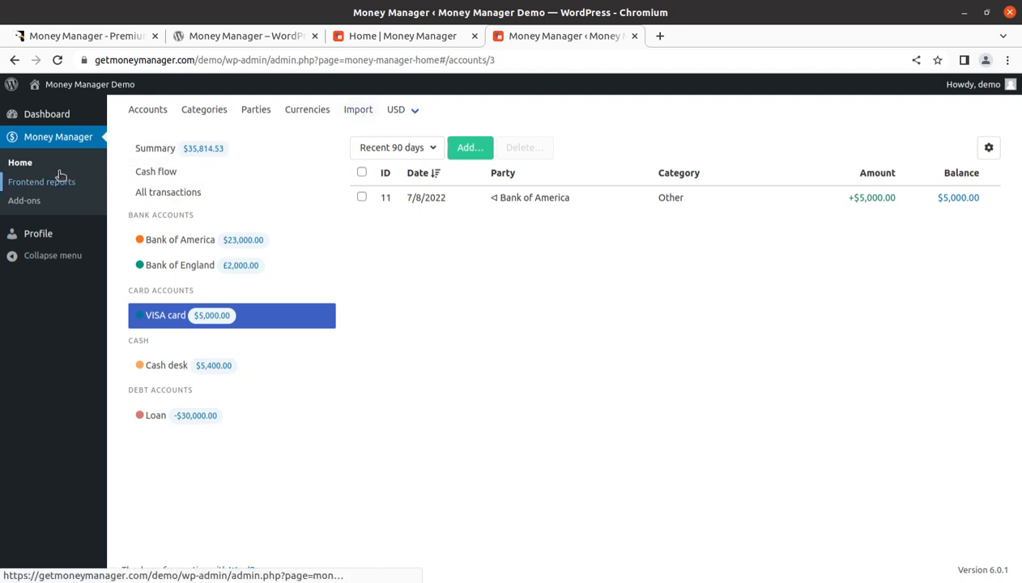
mouse_move(42, 181)
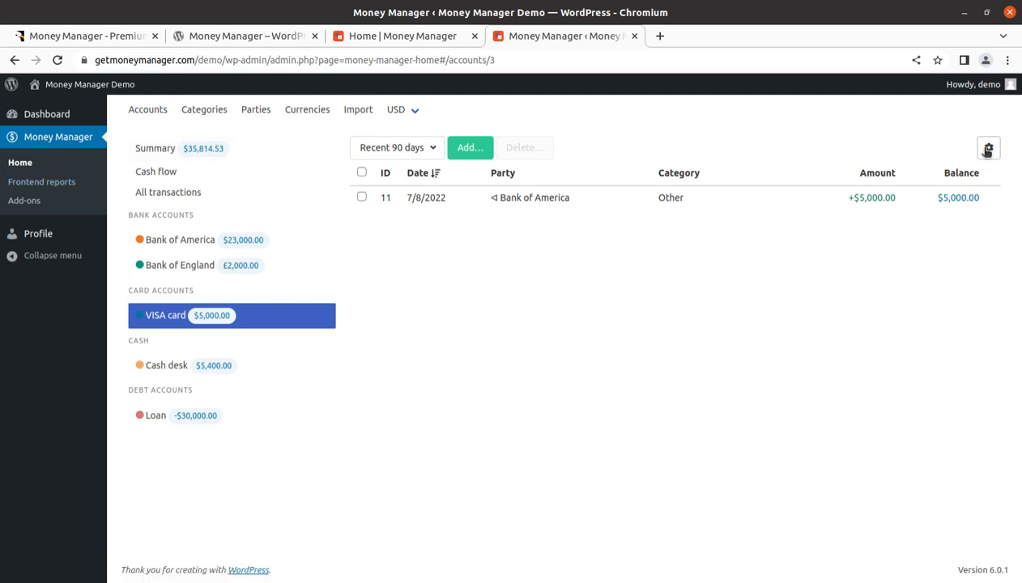
left_click(988, 149)
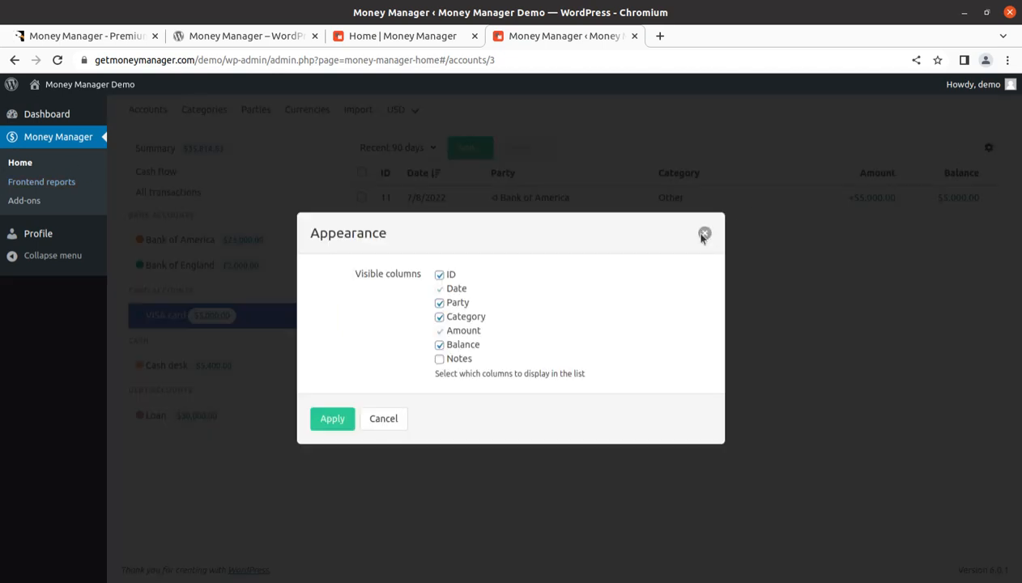
left_click(703, 233)
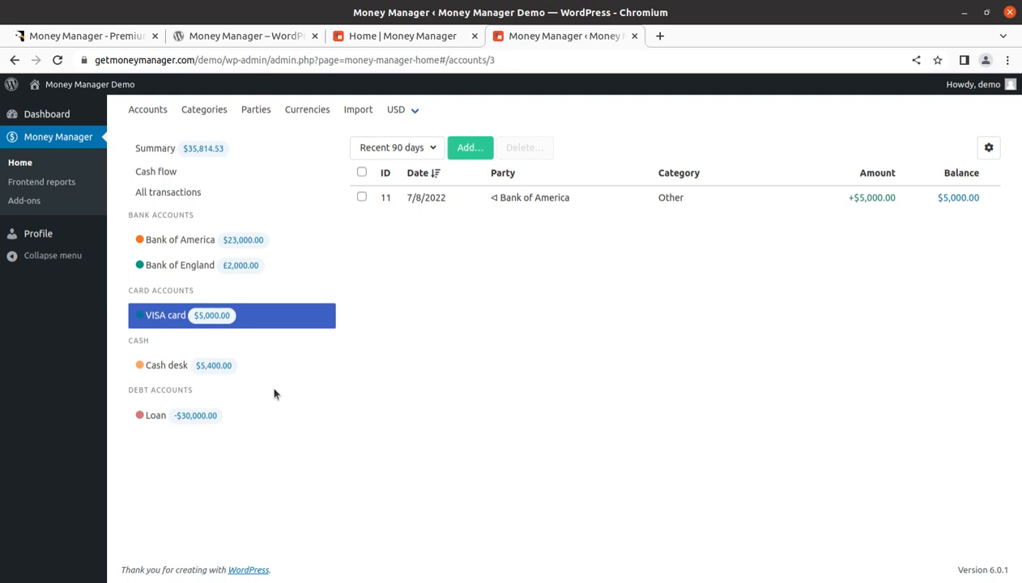
mouse_move(42, 181)
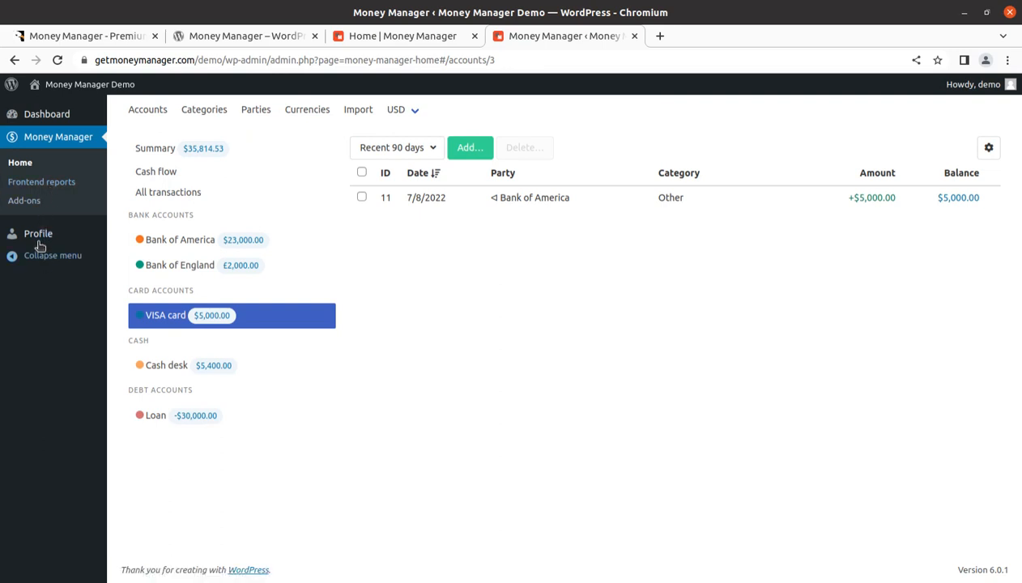
left_click(42, 182)
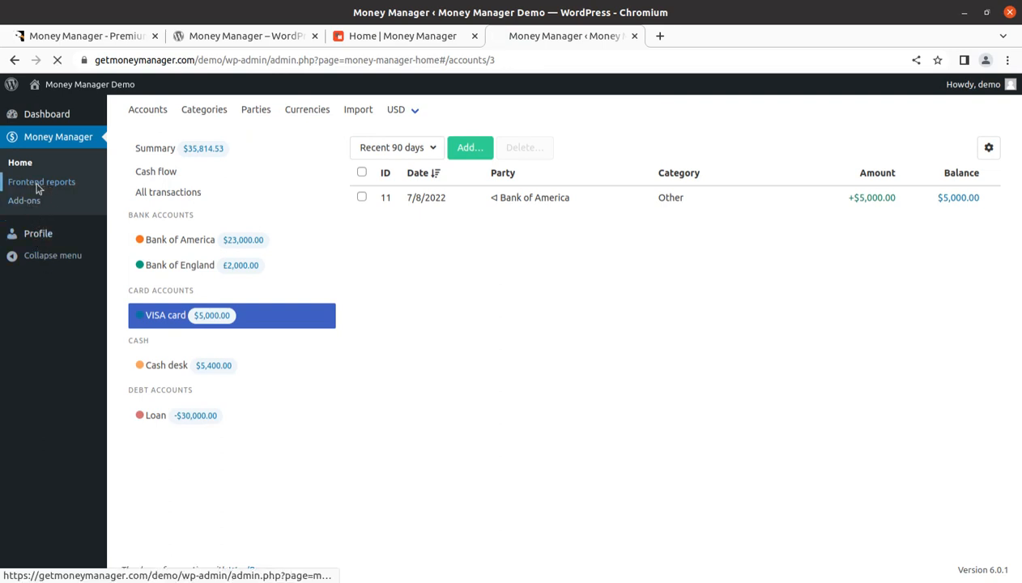
- Show the cash flow report shortcode on Frontend reports, then go to Add-ons
left_click(43, 182)
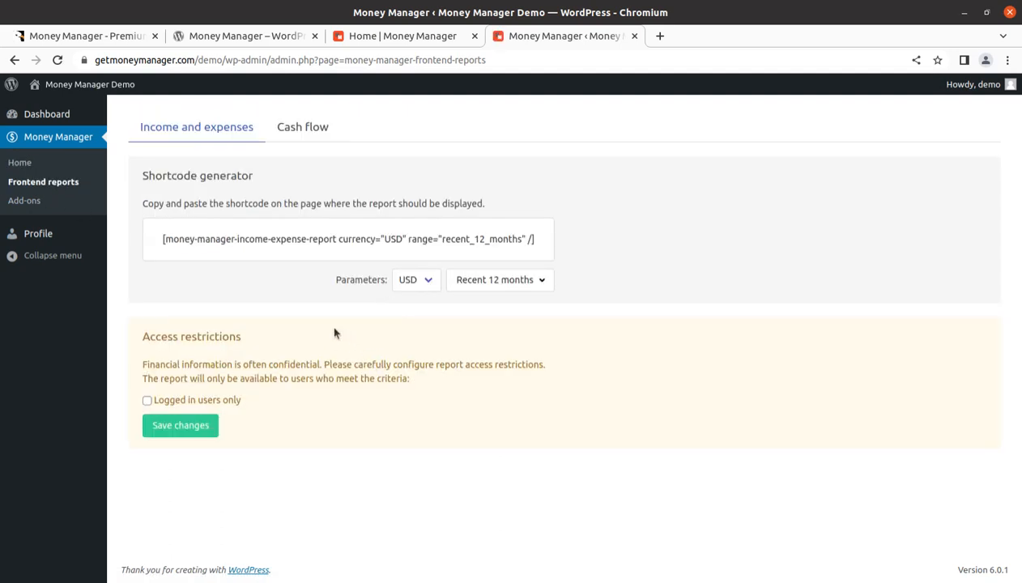
mouse_move(115, 181)
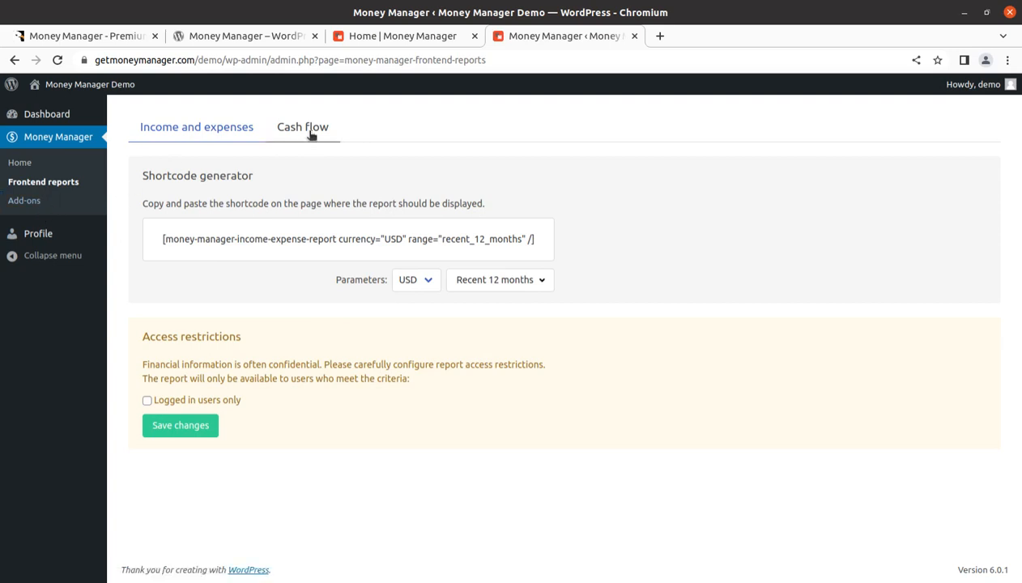
left_click(302, 126)
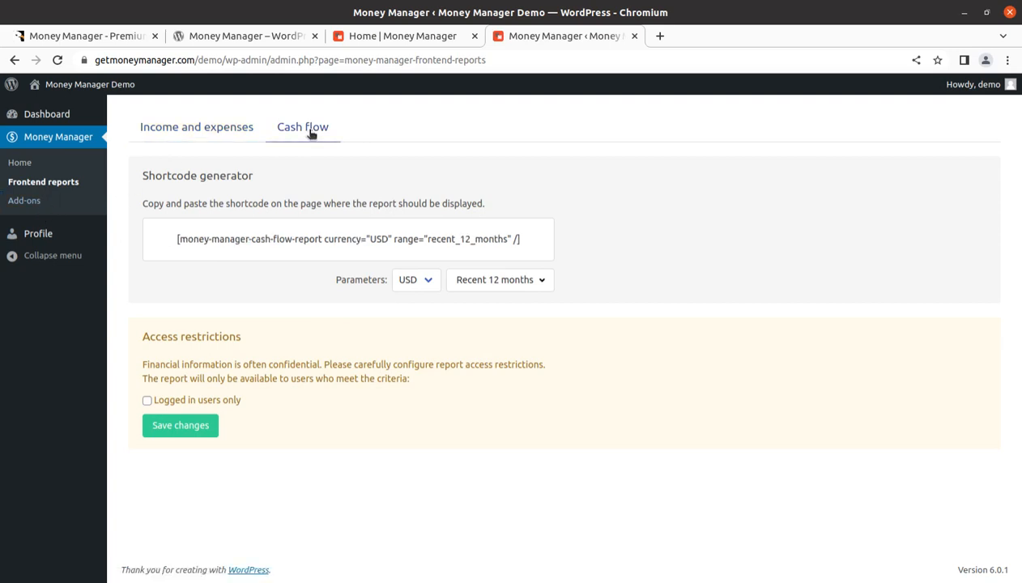
mouse_move(23, 201)
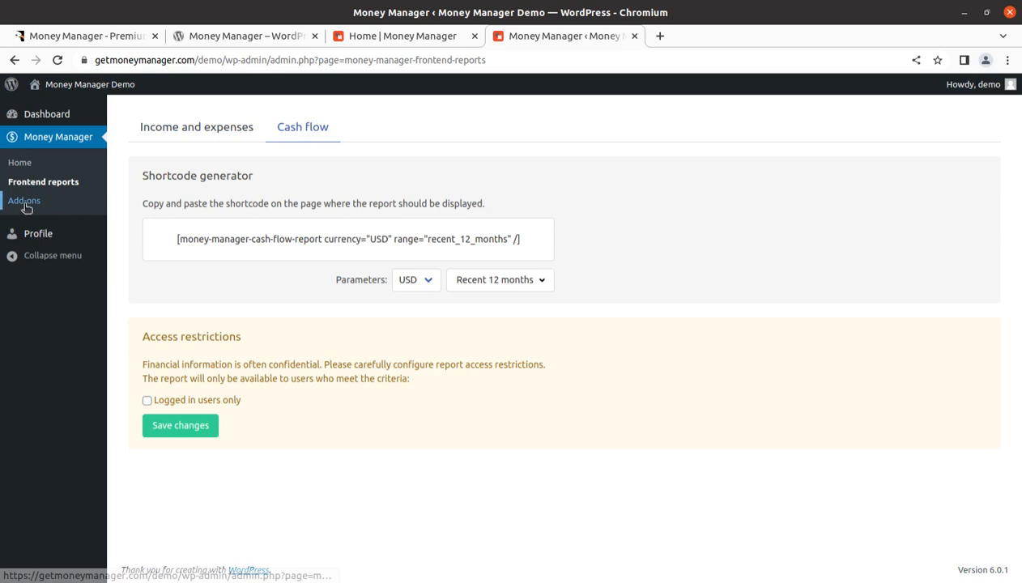
left_click(25, 201)
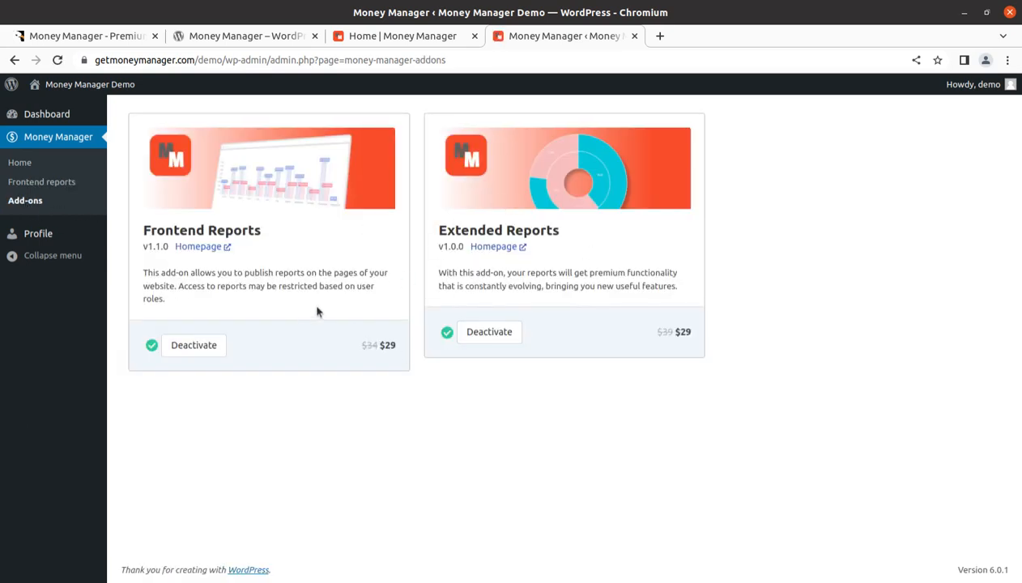
mouse_move(483, 328)
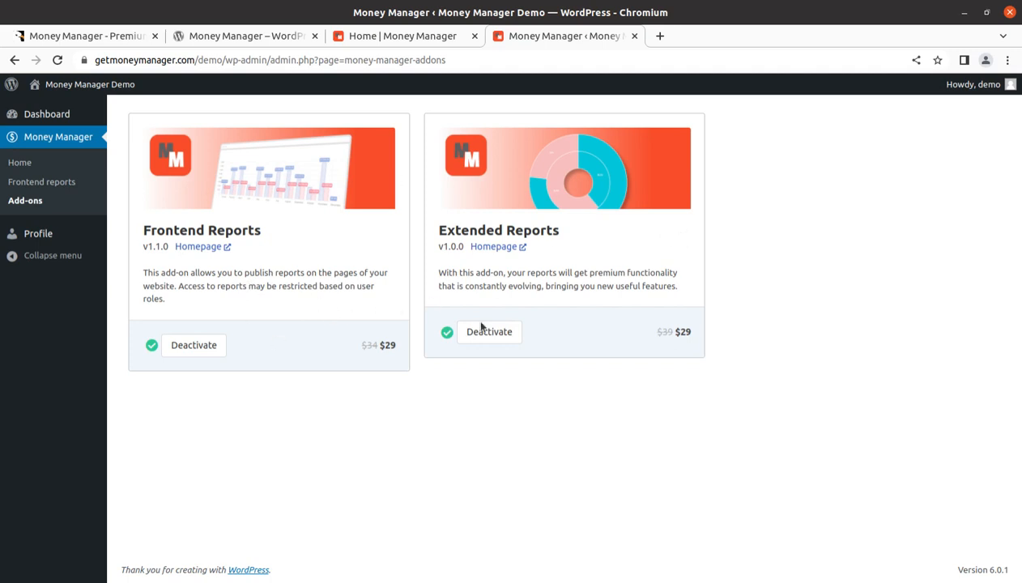
mouse_move(582, 363)
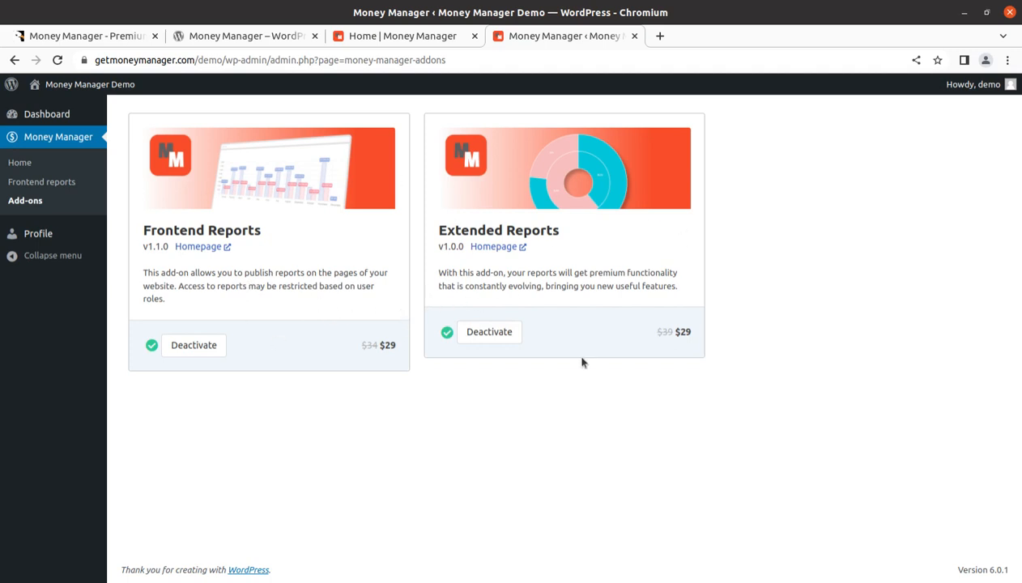
mouse_move(489, 333)
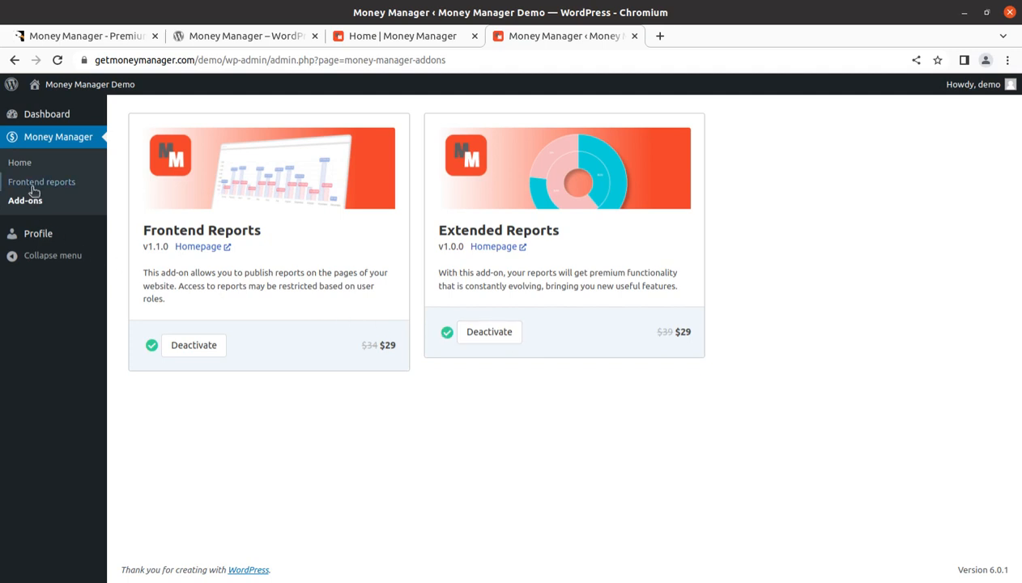
- Return from the Add-ons page to the Frontend reports settings
left_click(42, 181)
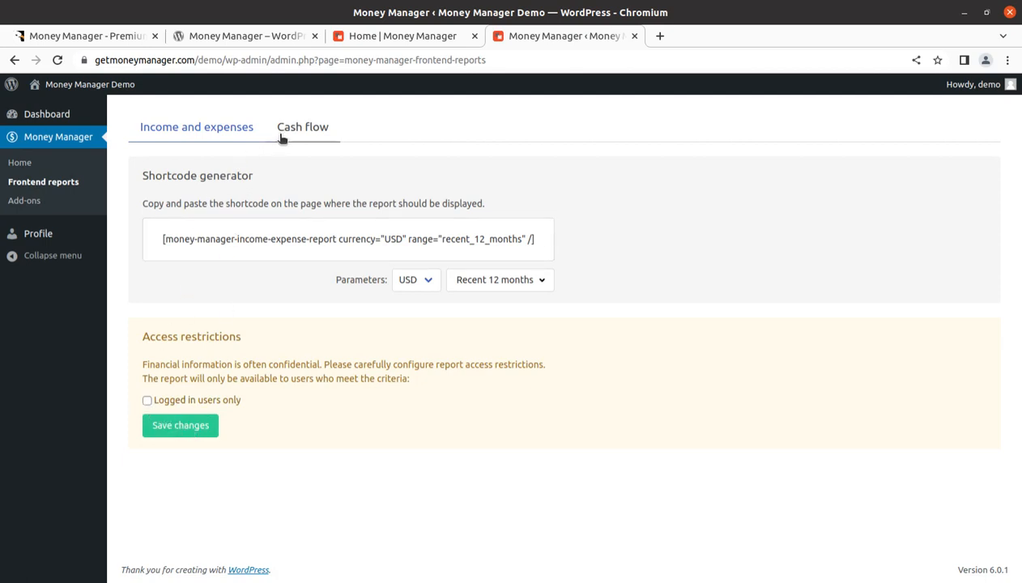
- Show the Cash flow report shortcode, then return to the Money Manager home overview
left_click(301, 126)
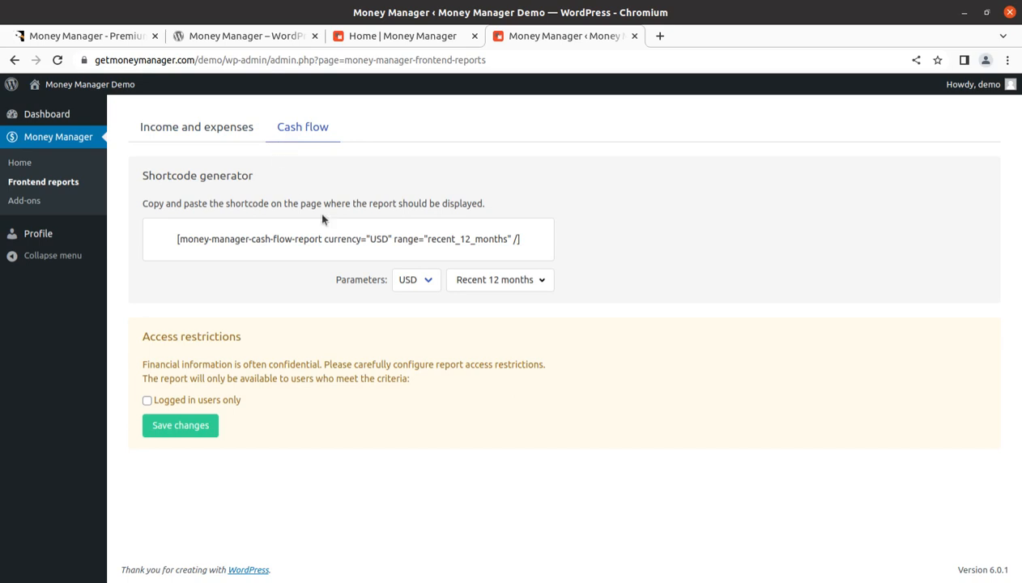
mouse_move(126, 285)
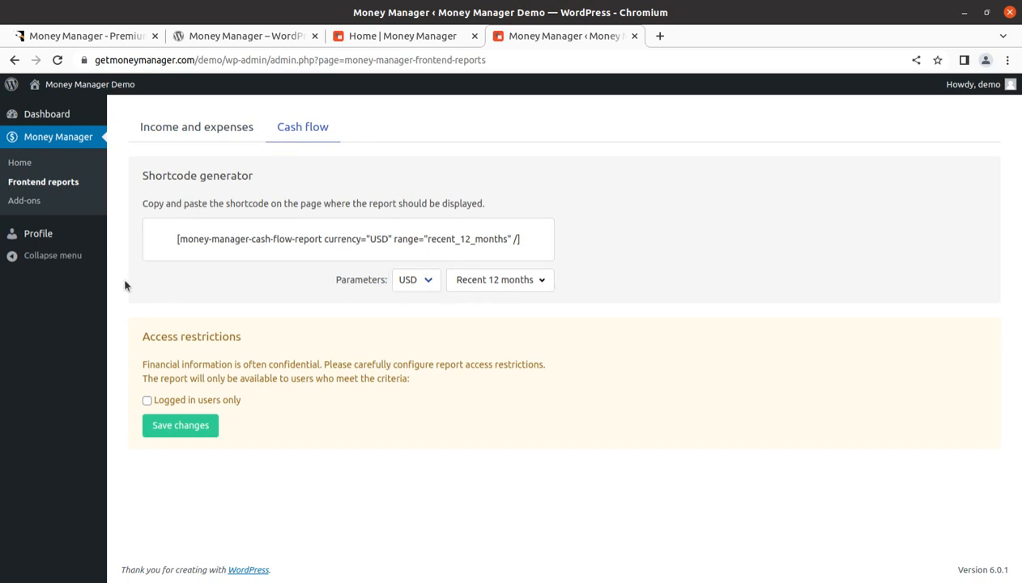
mouse_move(20, 162)
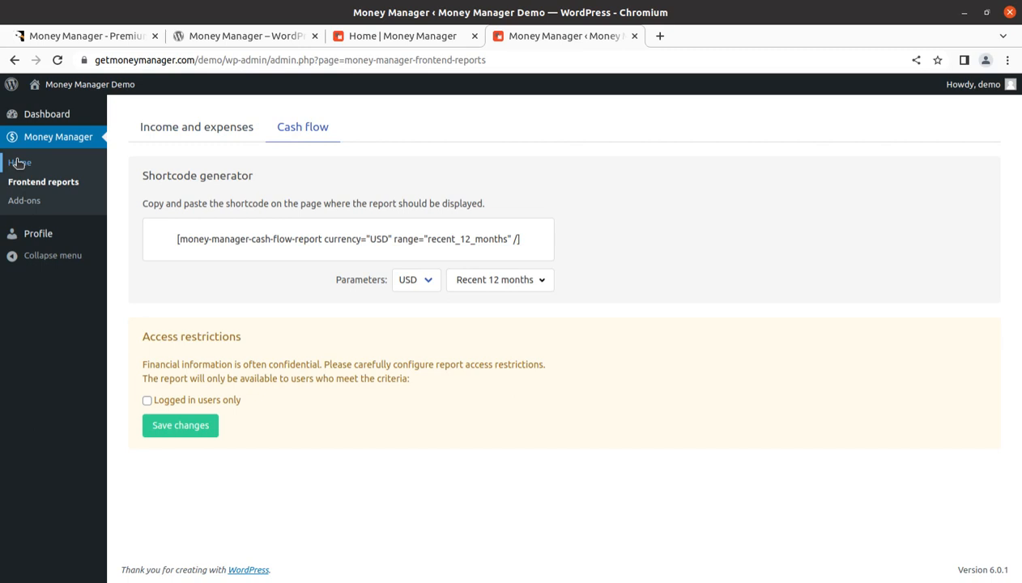
left_click(20, 162)
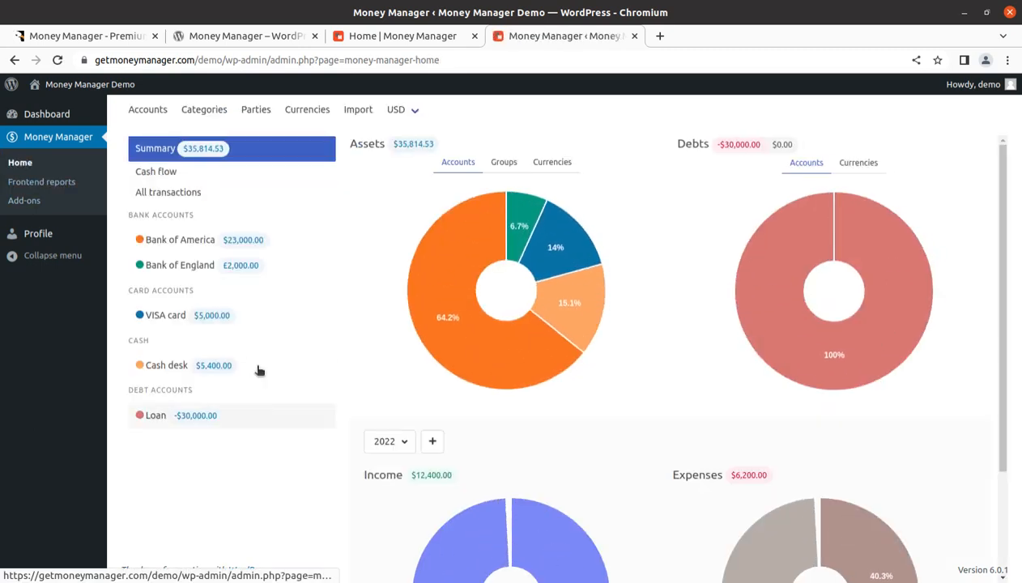
mouse_move(447, 146)
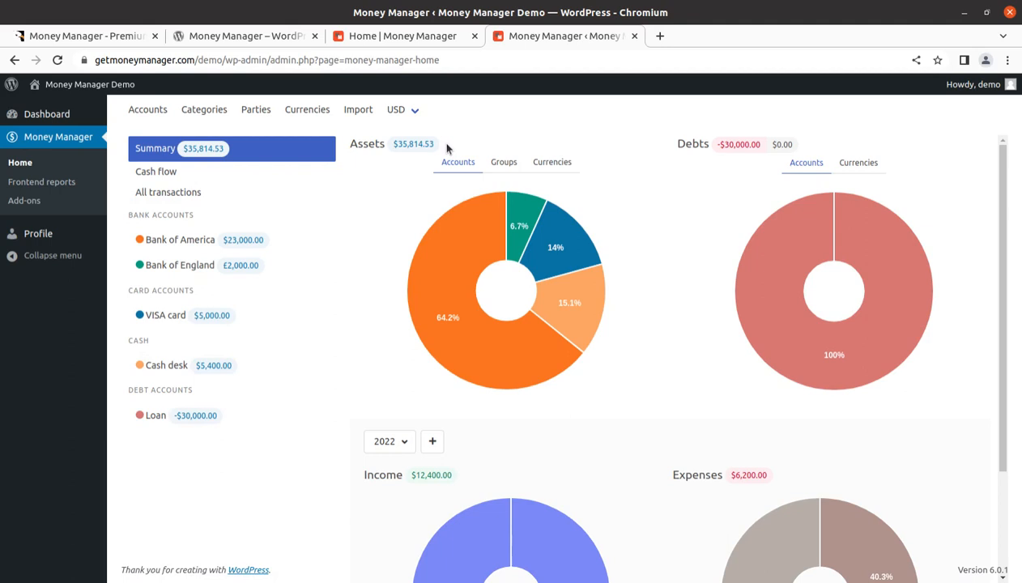
left_click(81, 35)
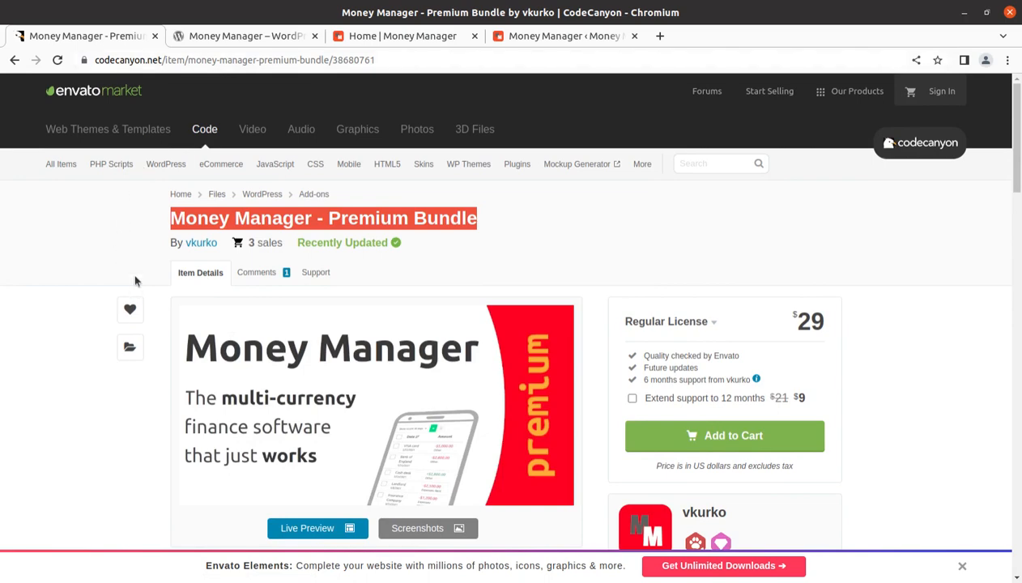
- Browse the CodeCanyon Premium Bundle listing, then switch to the WordPress.org Money Manager plugin page
scroll("down", 3)
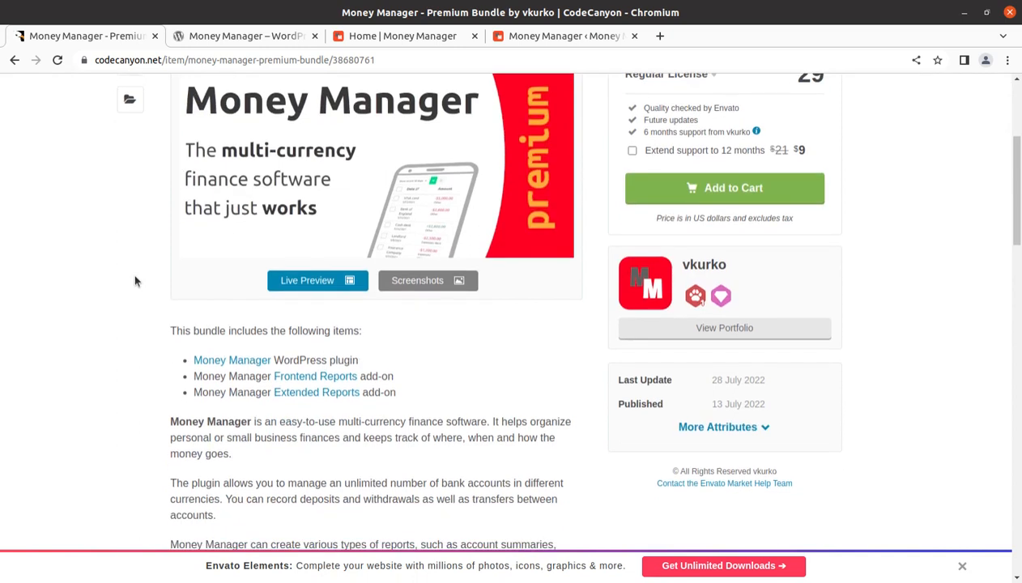
left_click(243, 35)
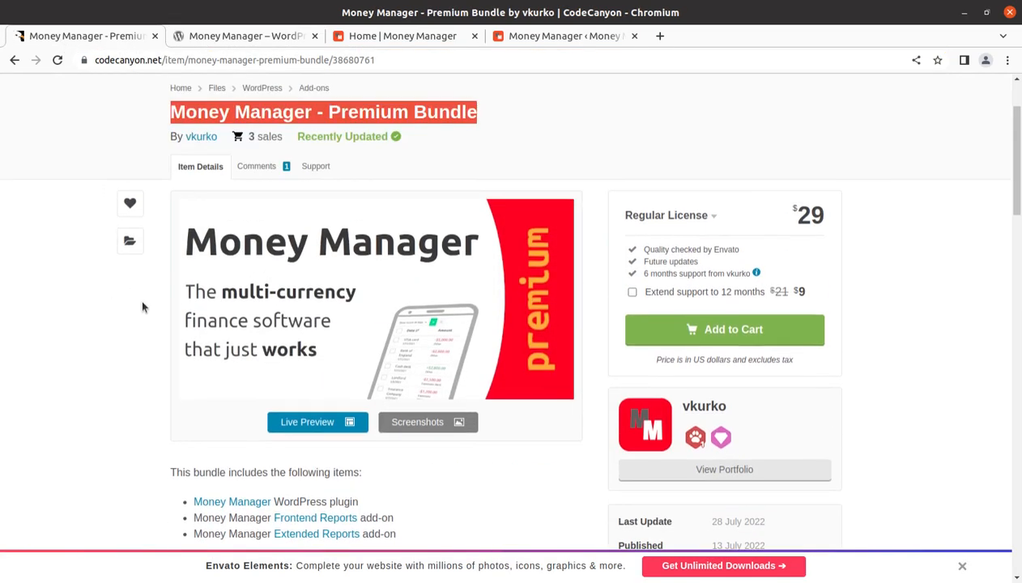
left_click(243, 35)
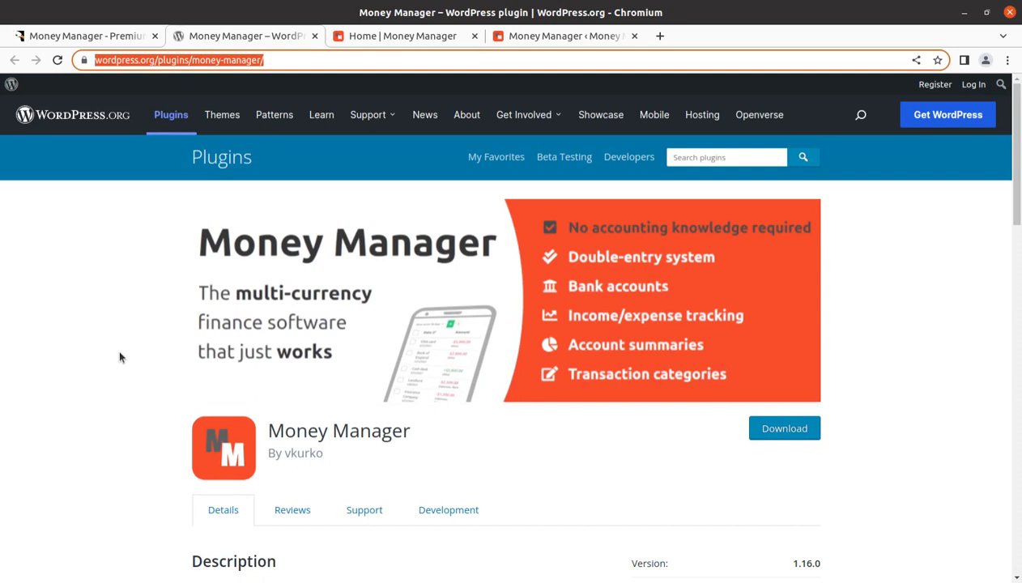
mouse_move(431, 321)
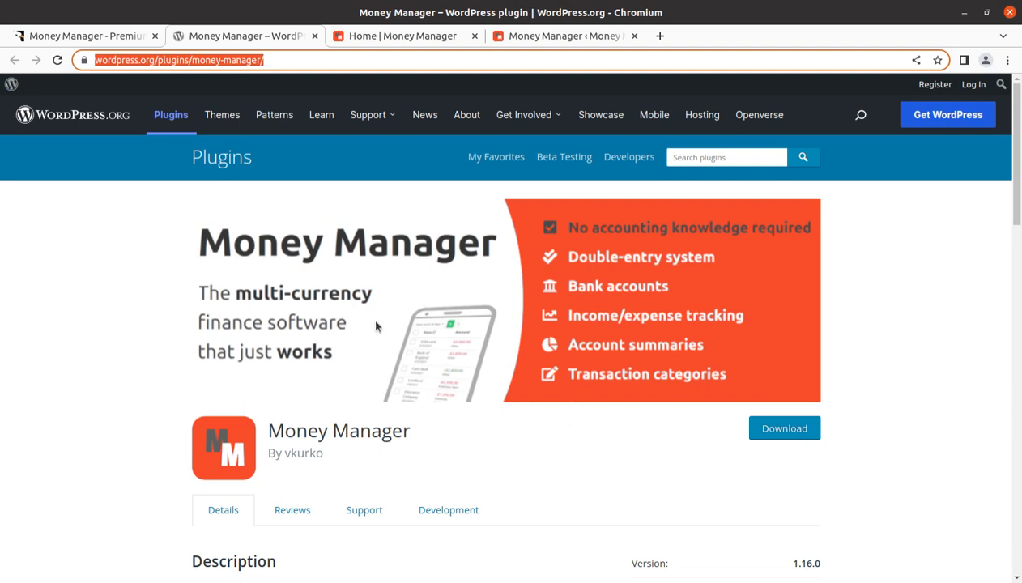
mouse_move(136, 334)
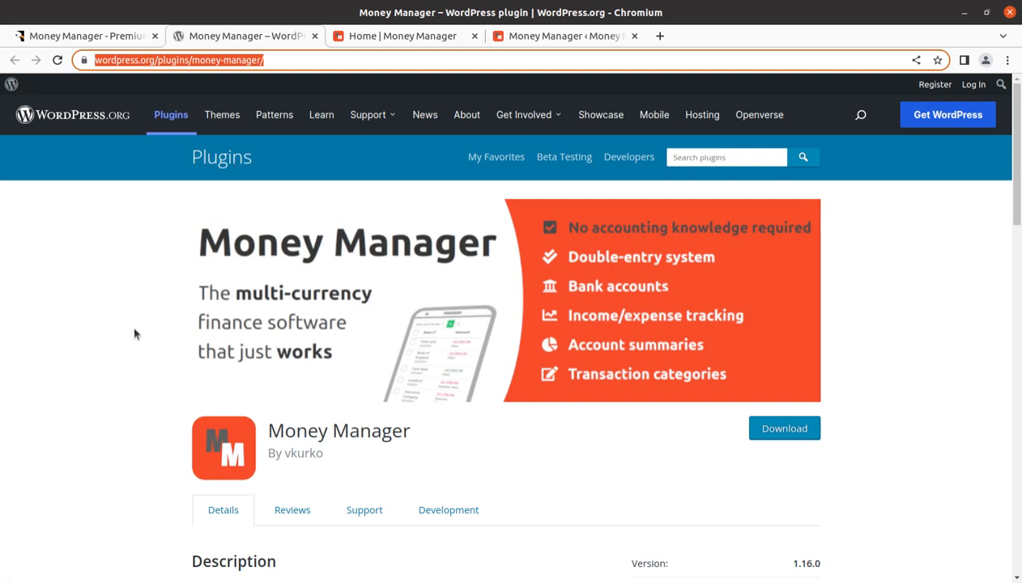
mouse_move(324, 172)
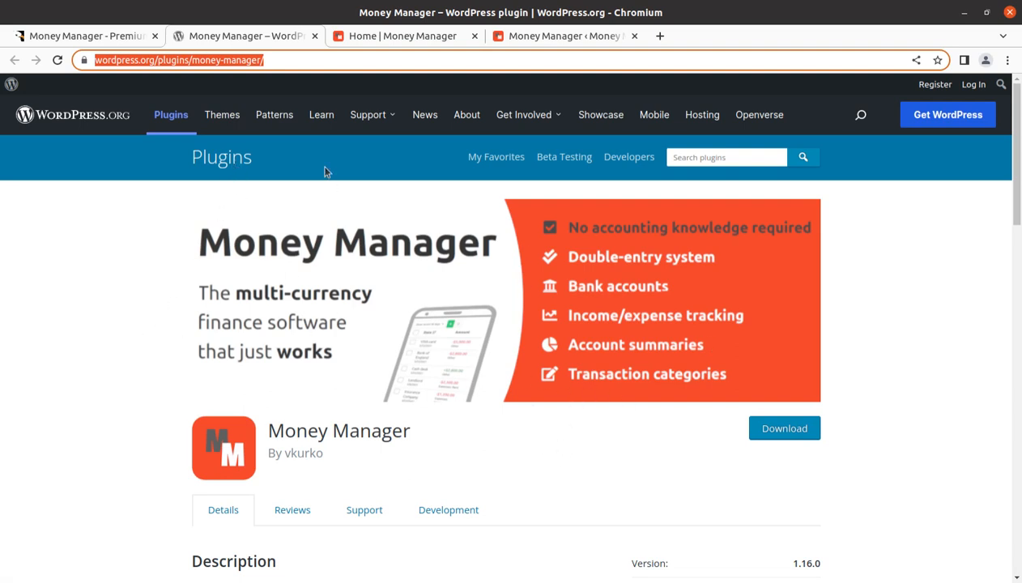
mouse_move(603, 349)
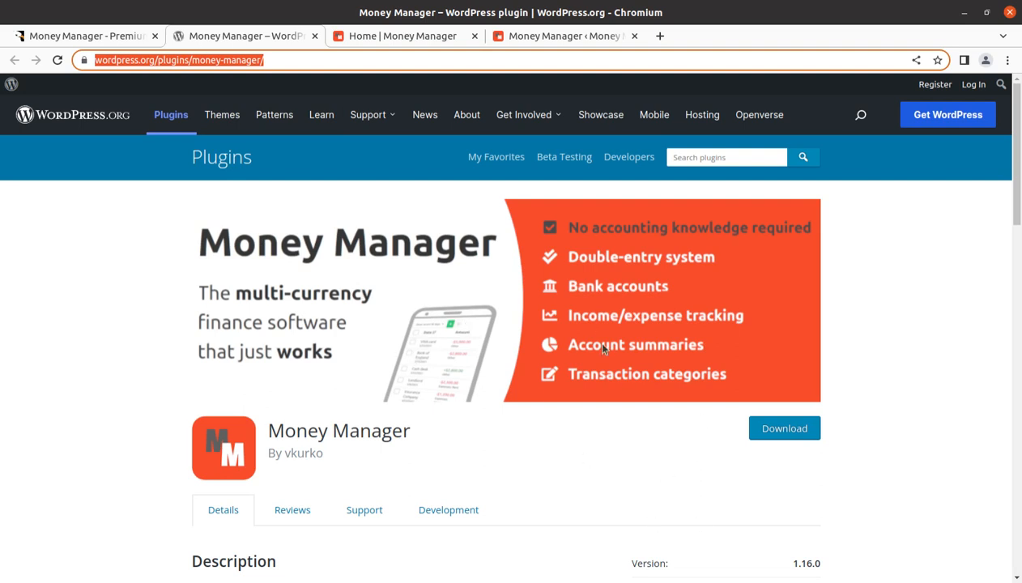
mouse_move(673, 268)
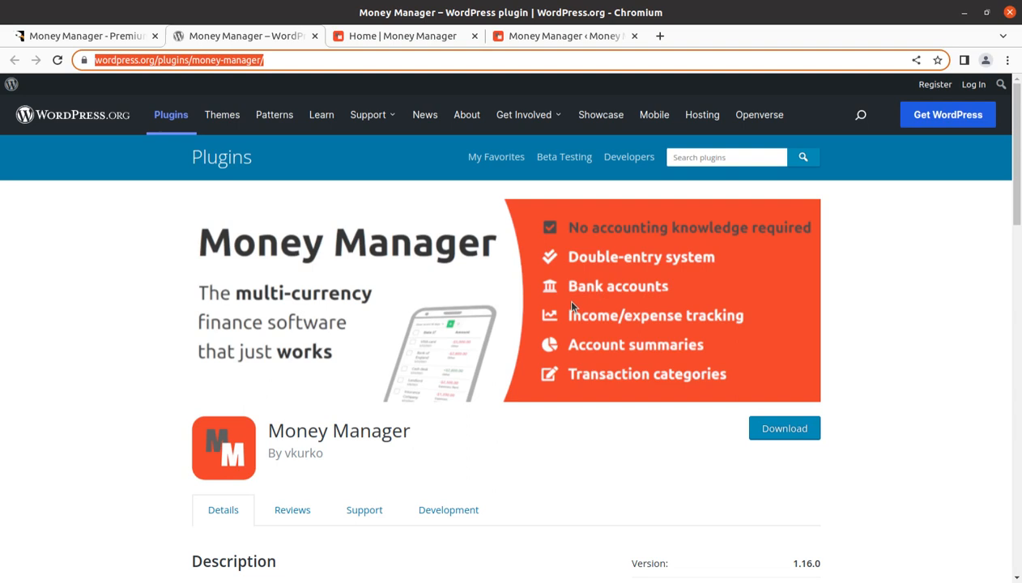
mouse_move(591, 428)
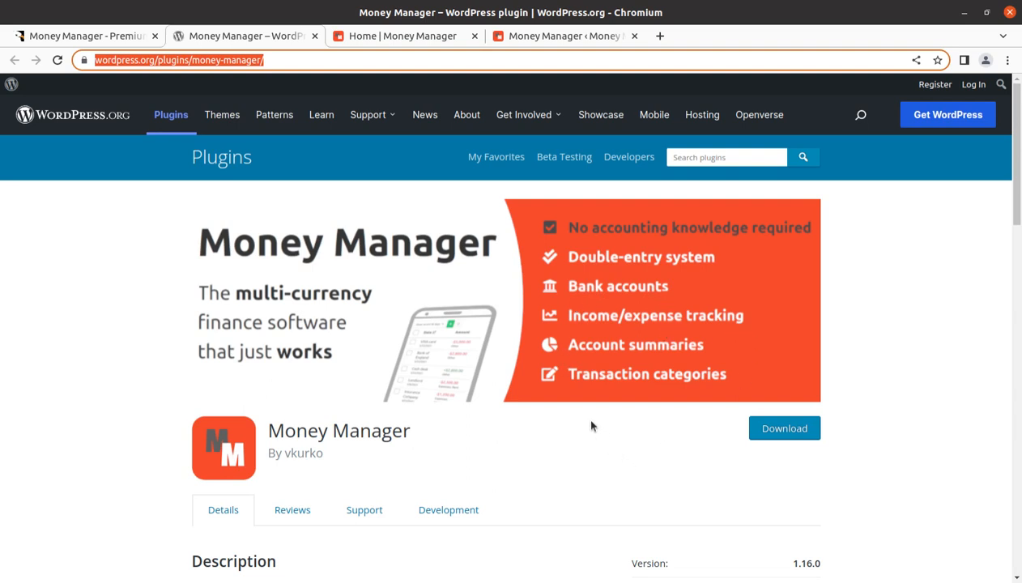
mouse_move(606, 437)
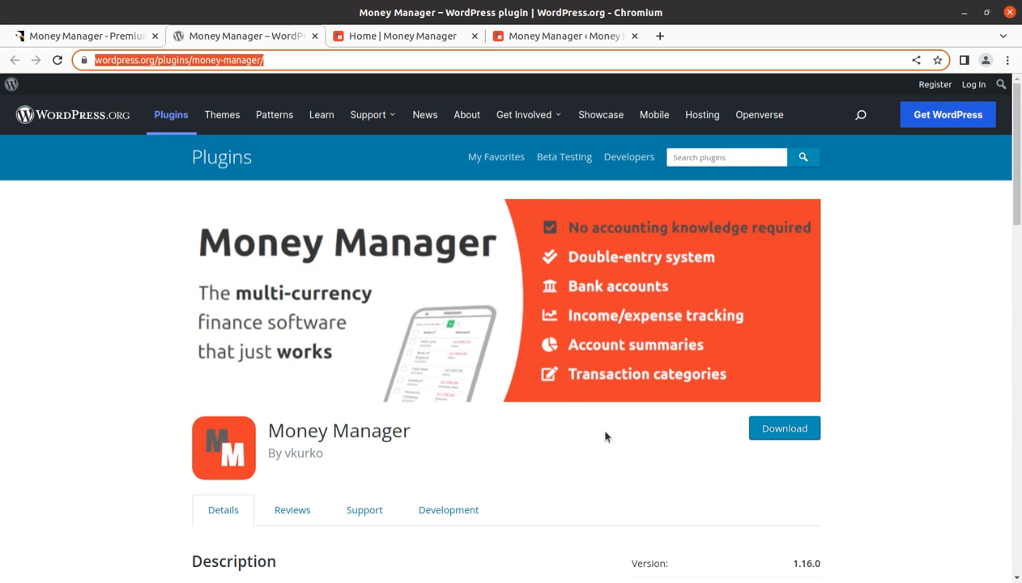
scroll("down", 3)
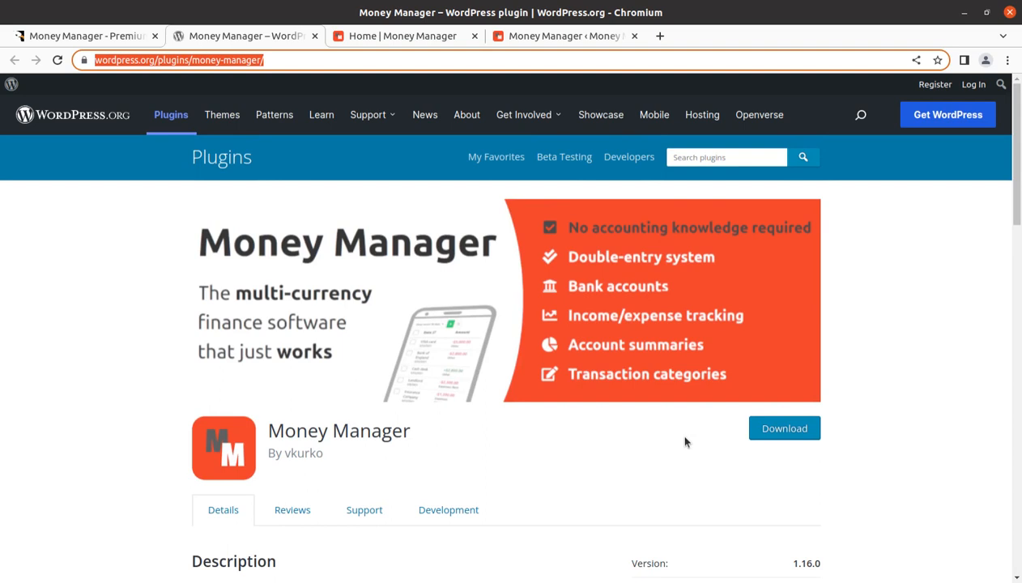
mouse_move(156, 335)
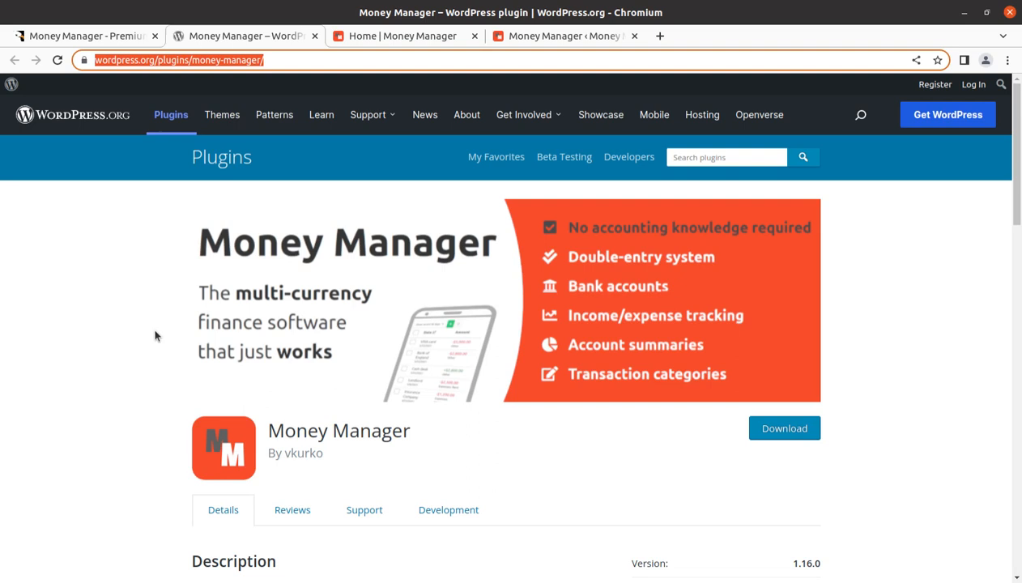